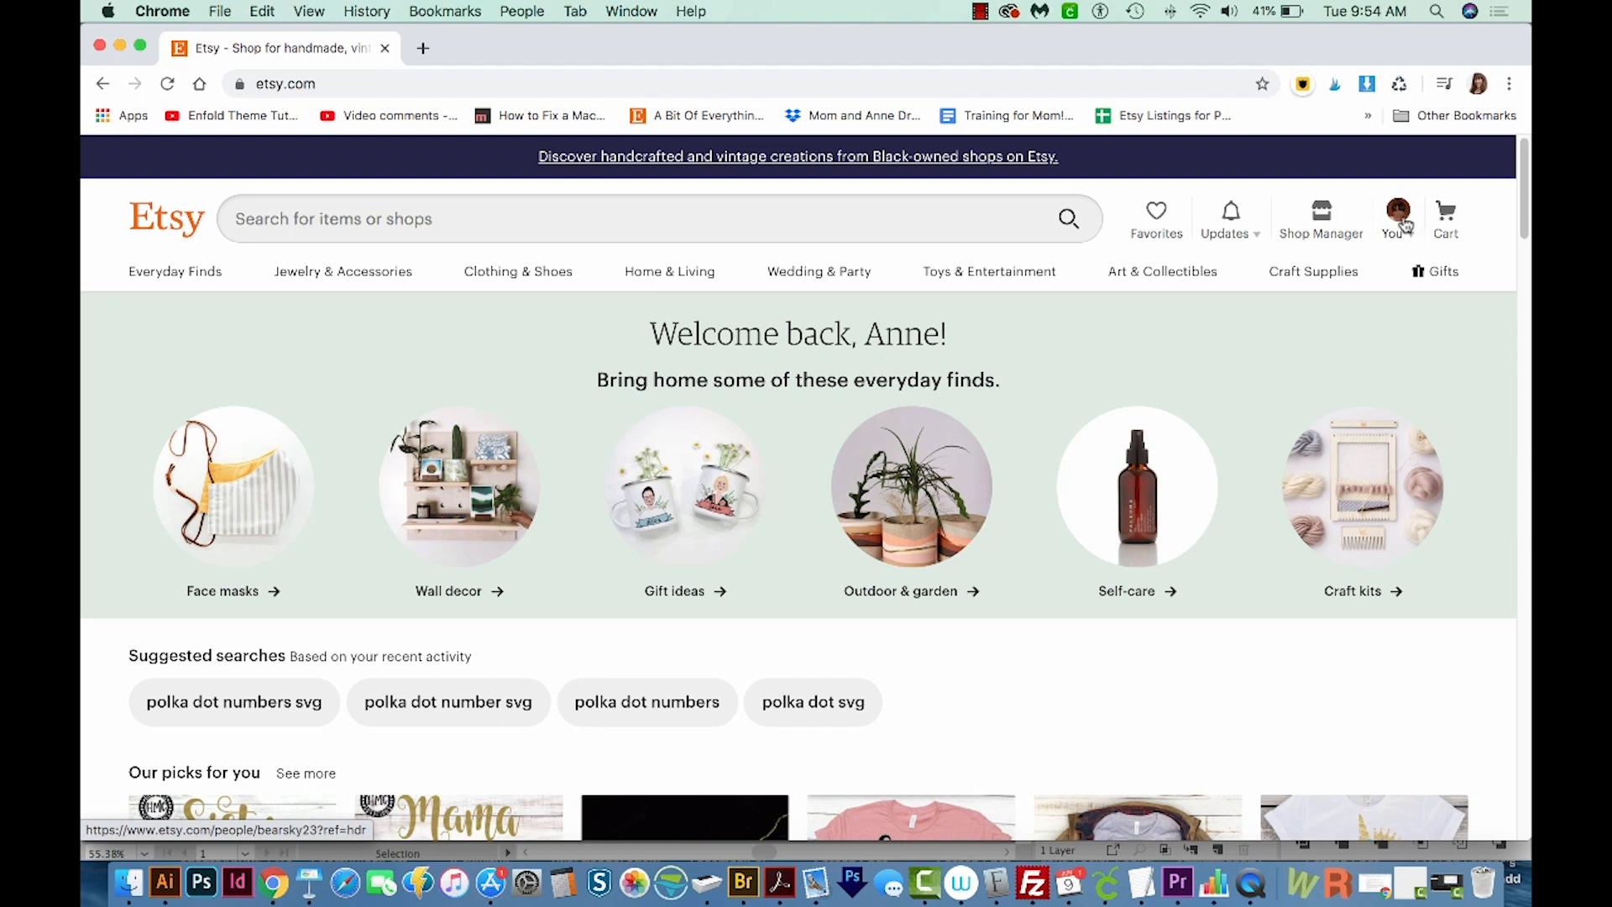
pyautogui.moveTo(1384, 248)
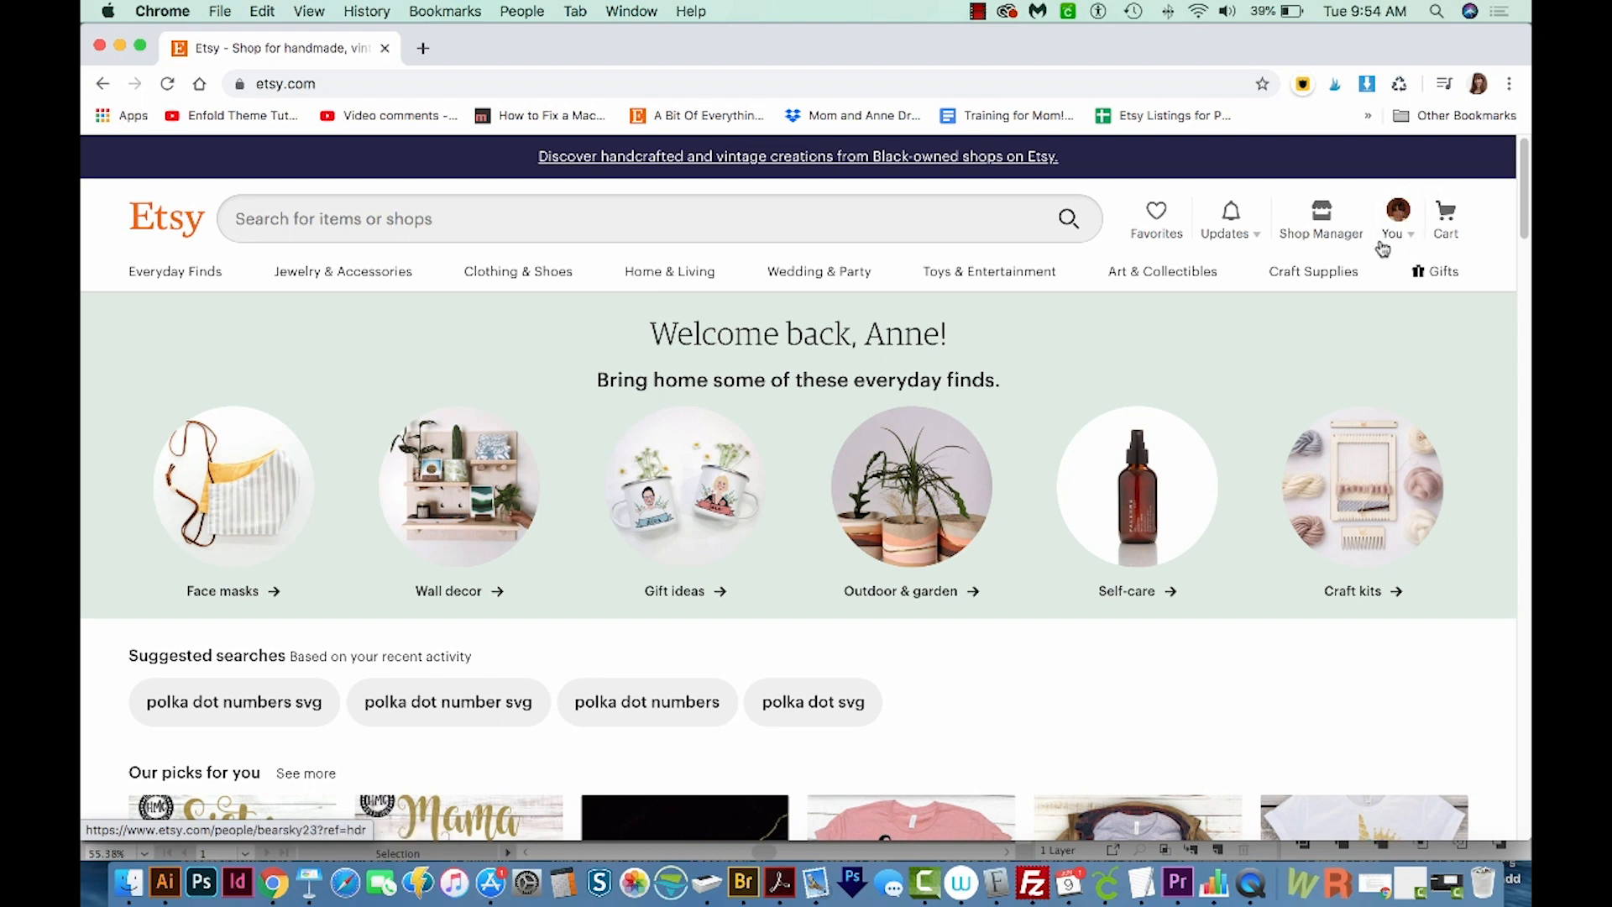
pyautogui.moveTo(1411, 239)
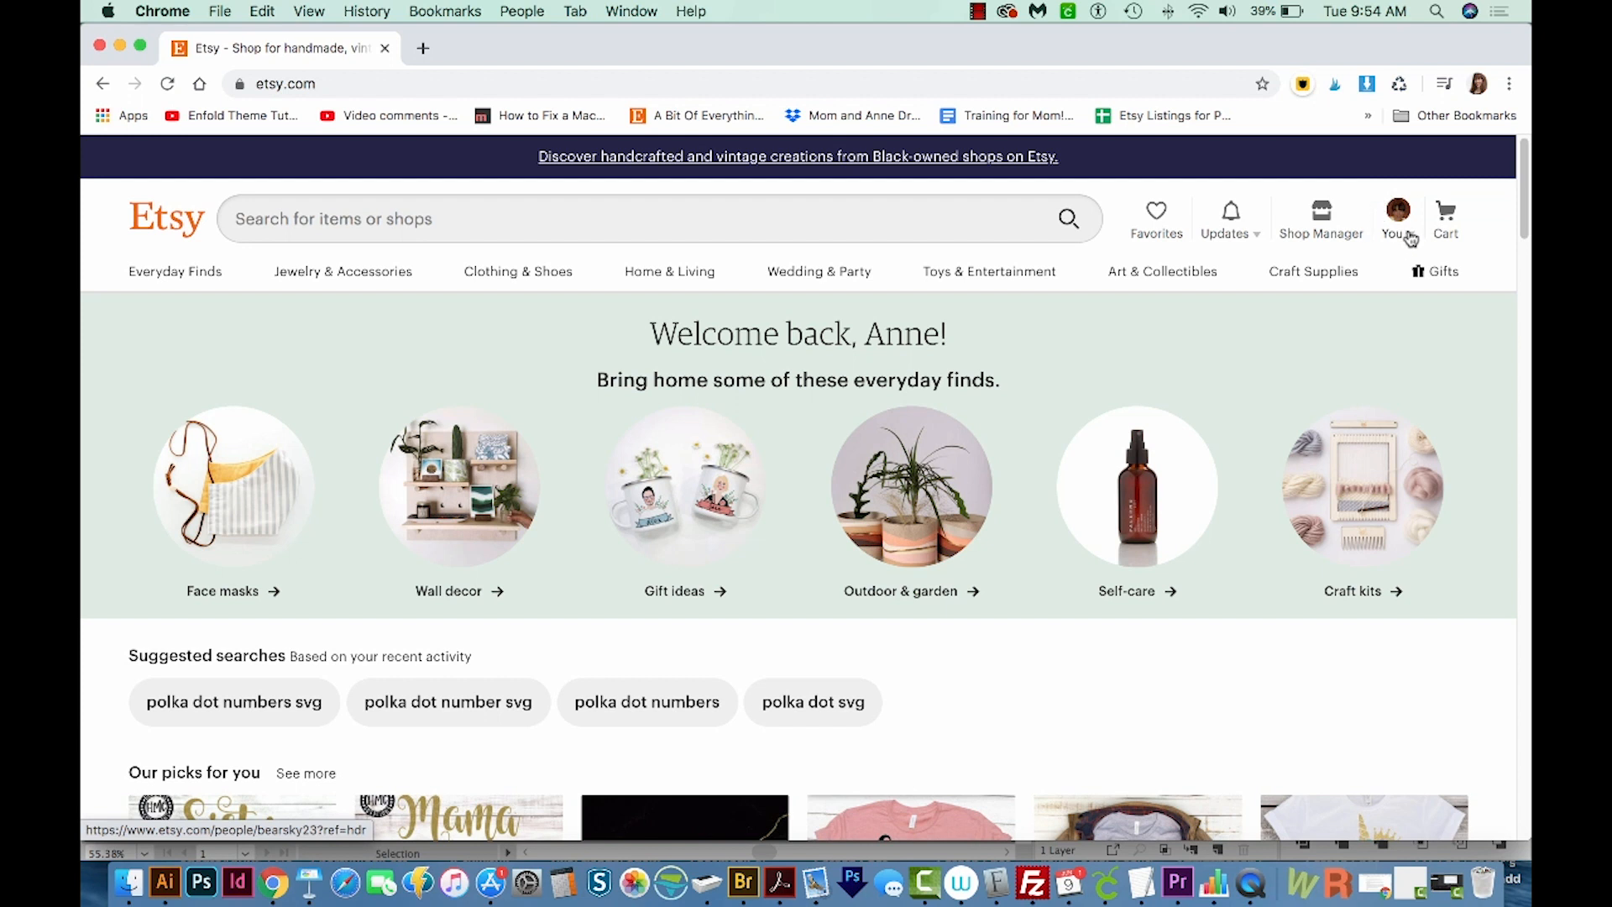
# - Go from the account menu to Purchases and reviews and scroll to the Flamingo wall art order
pyautogui.click(1397, 209)
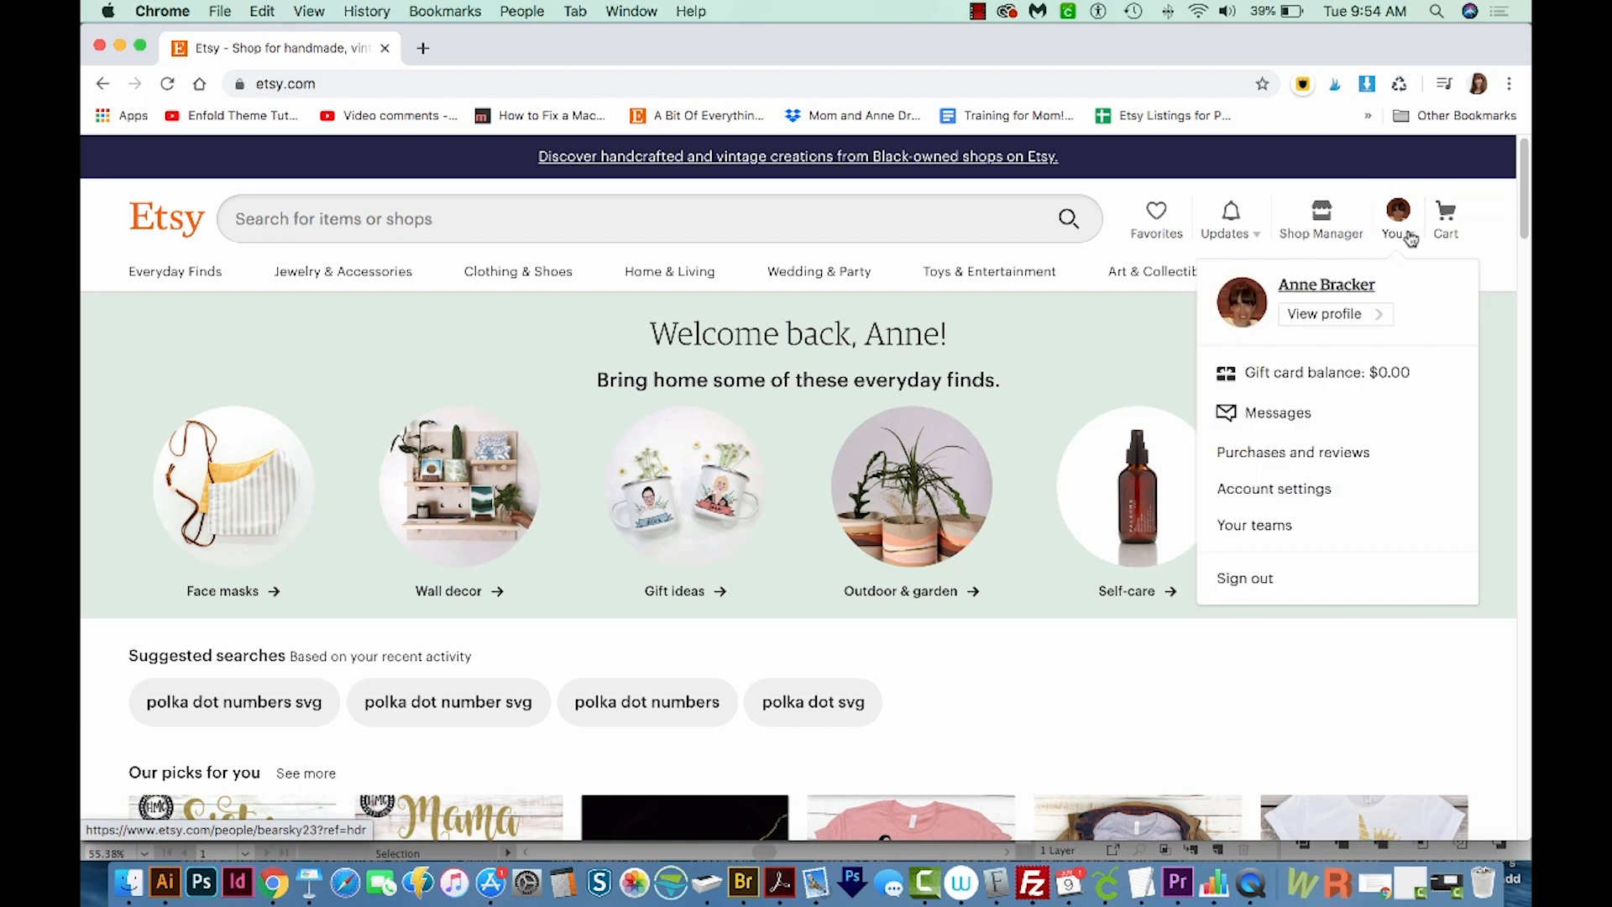
pyautogui.moveTo(1306, 467)
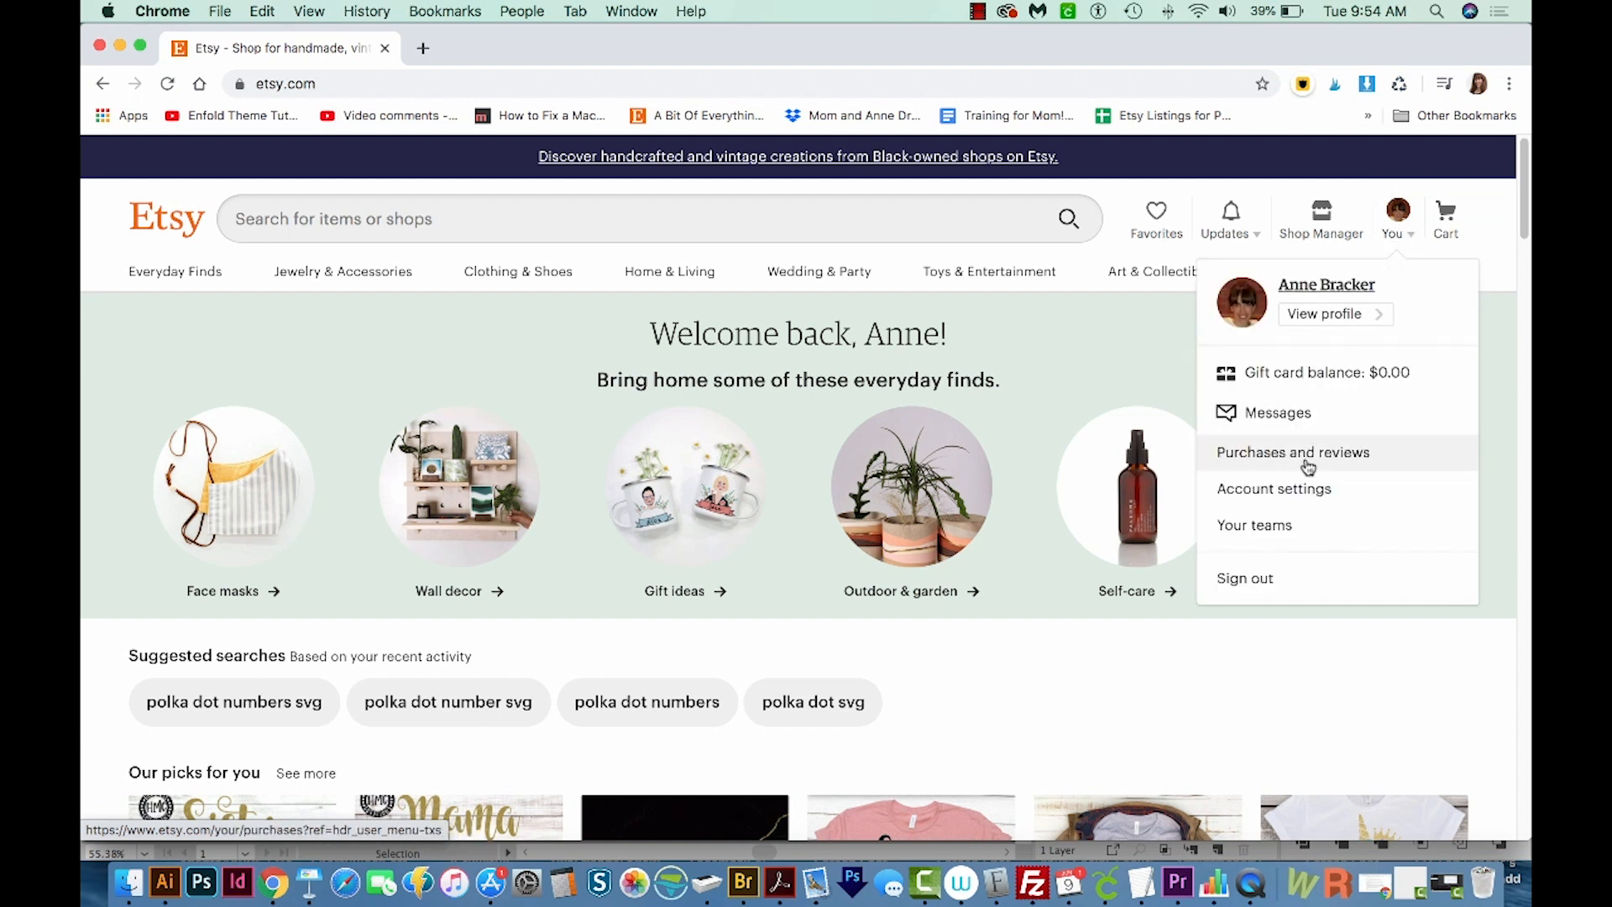
pyautogui.click(1293, 452)
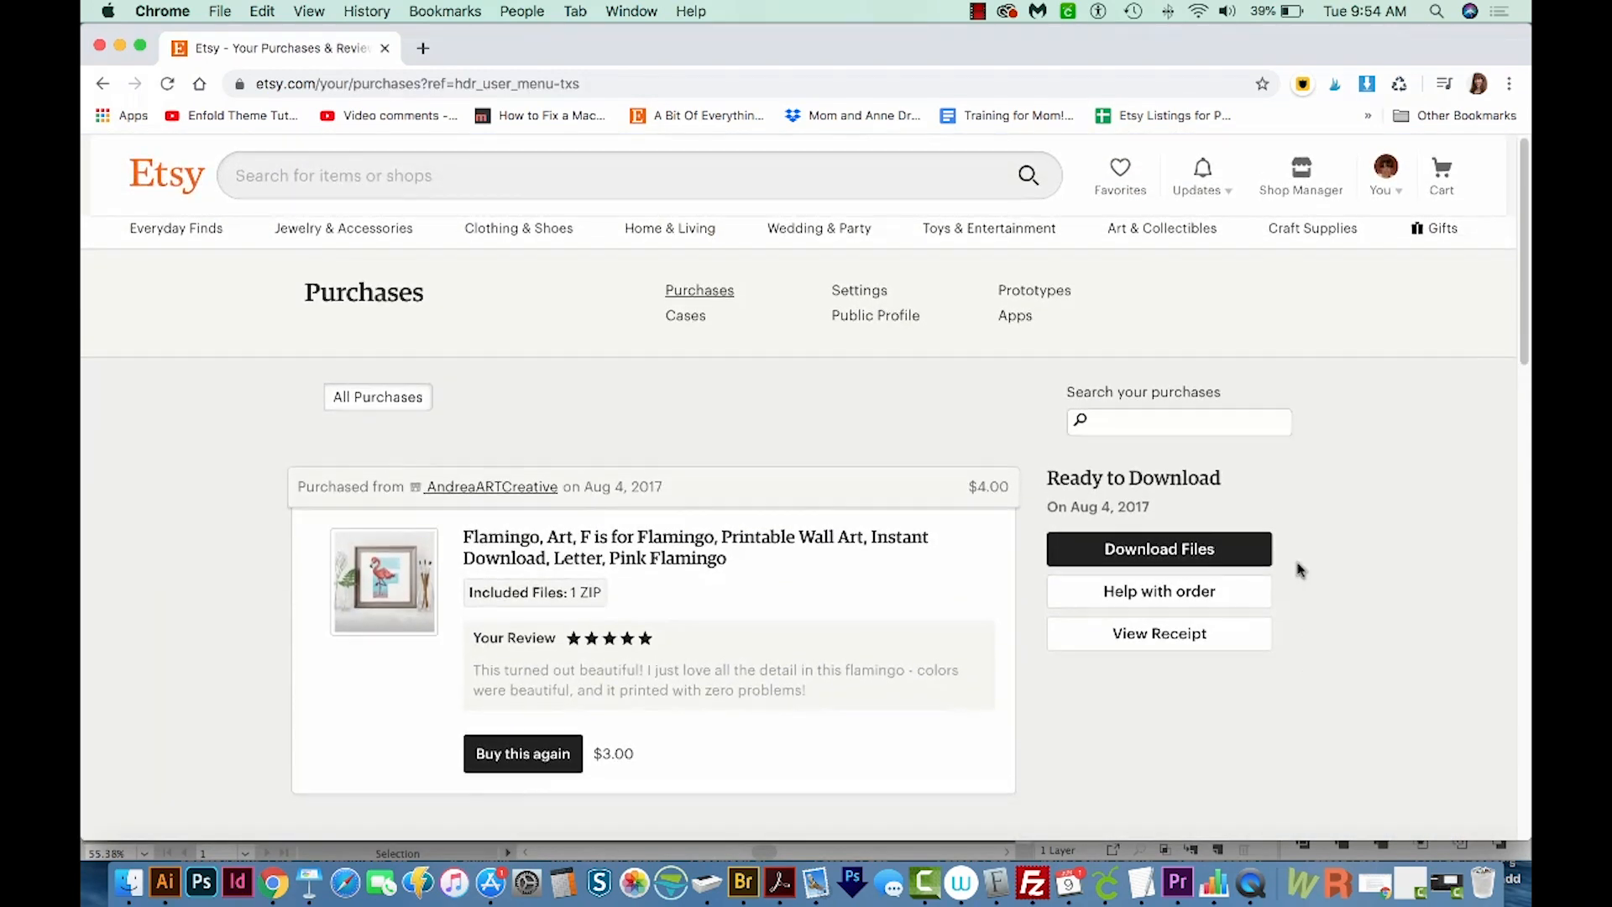
pyautogui.scroll(-3)
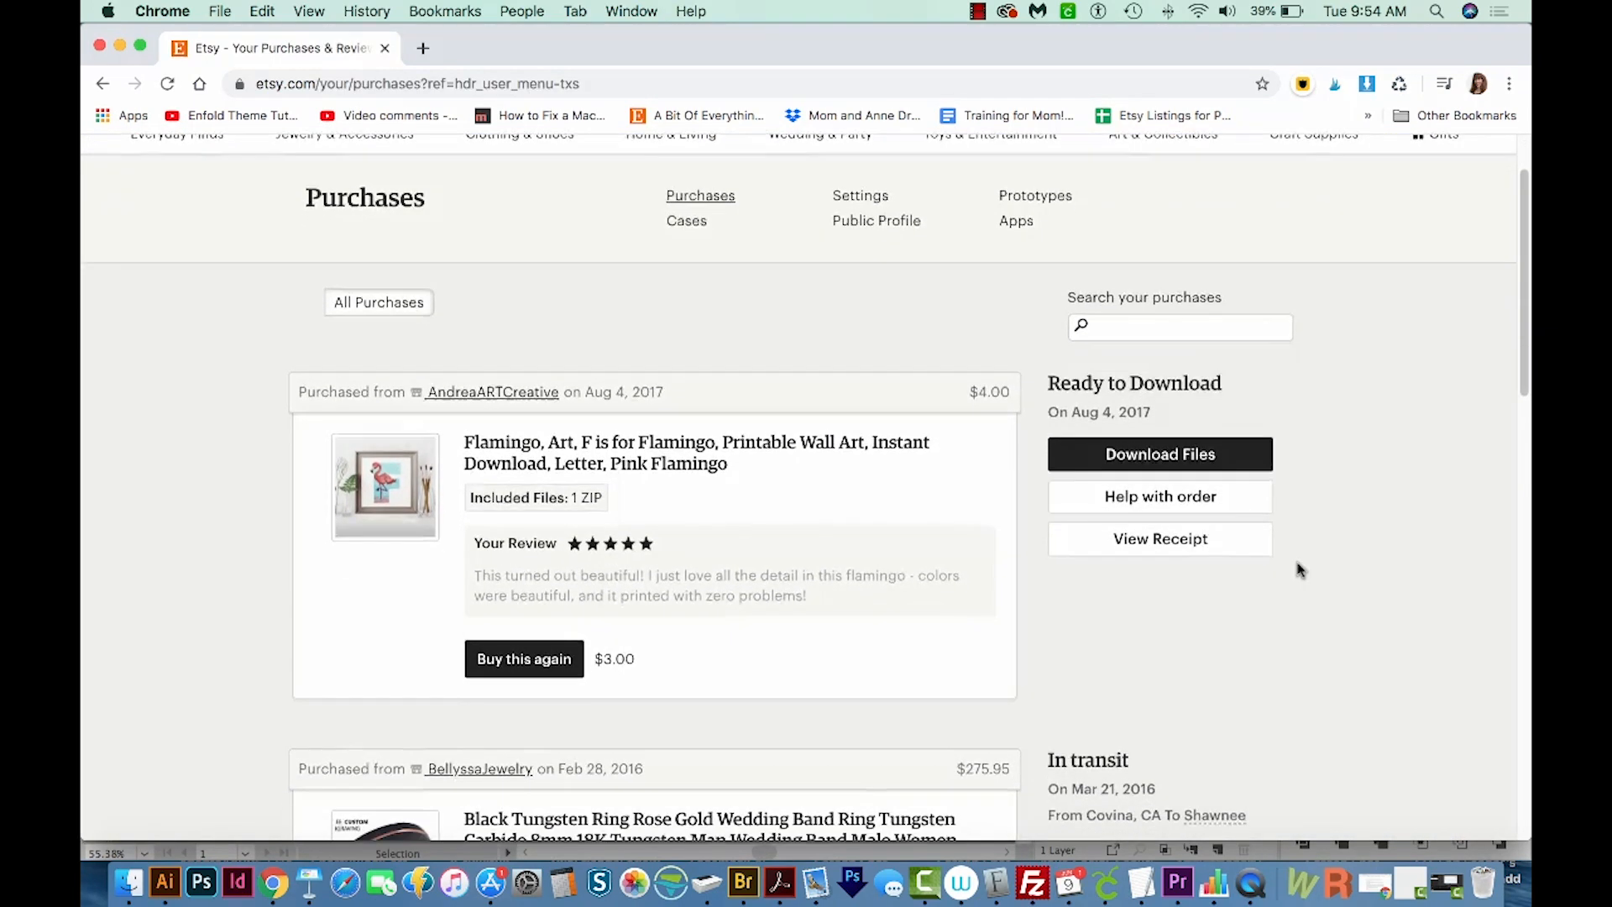
pyautogui.scroll(-3)
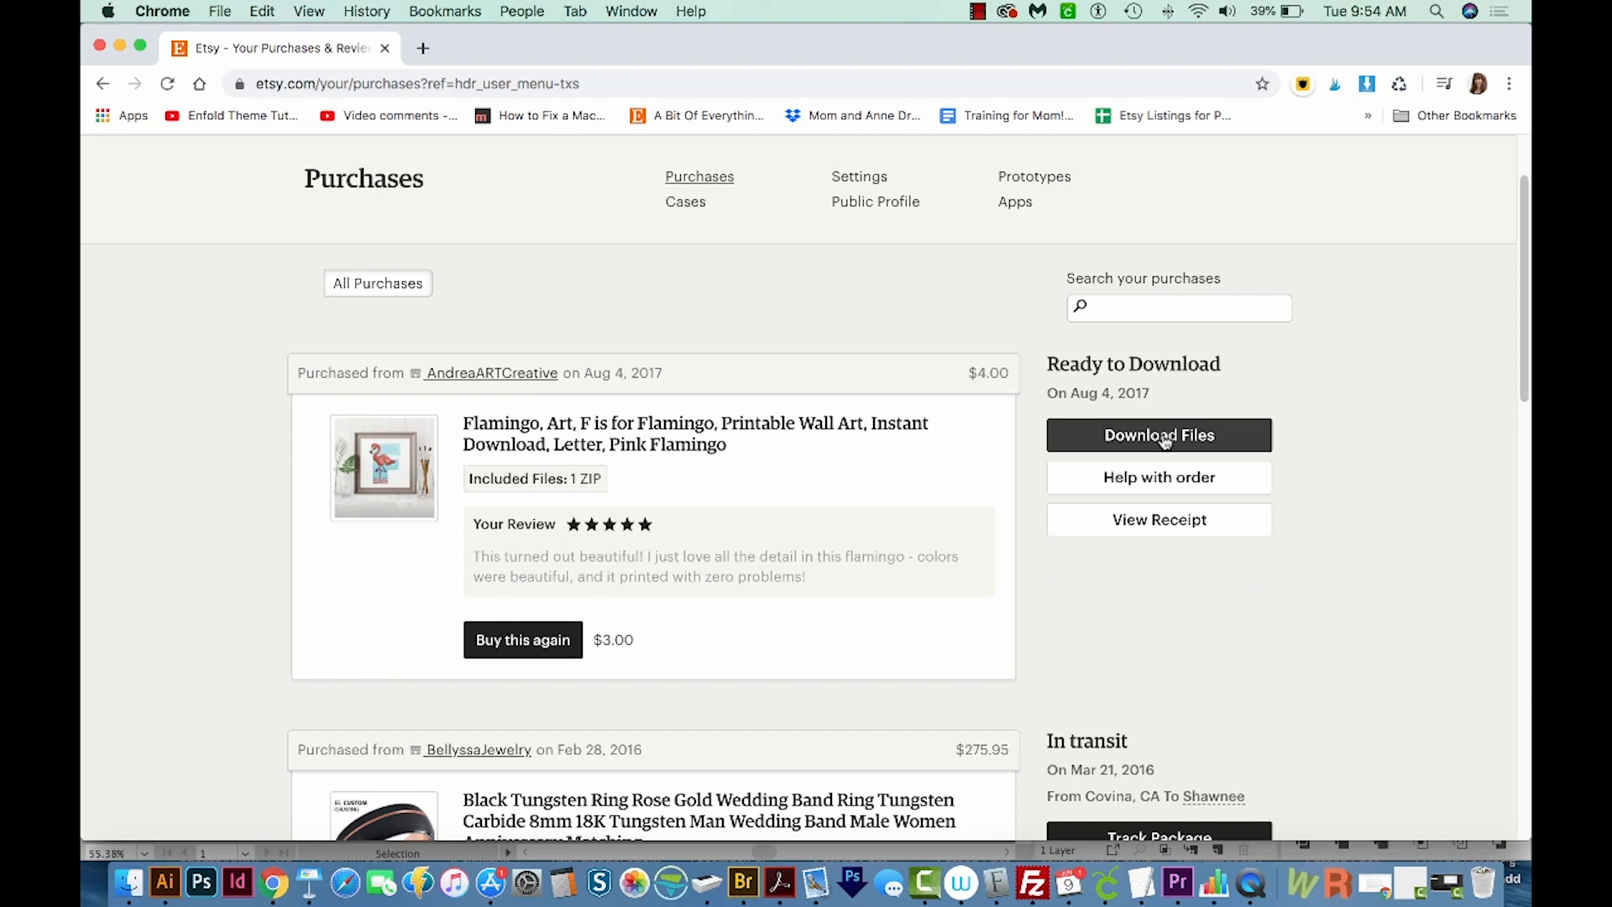
# - Download FlamingoJpegs.zip from the Flamingo order's Download Files page
pyautogui.click(1159, 435)
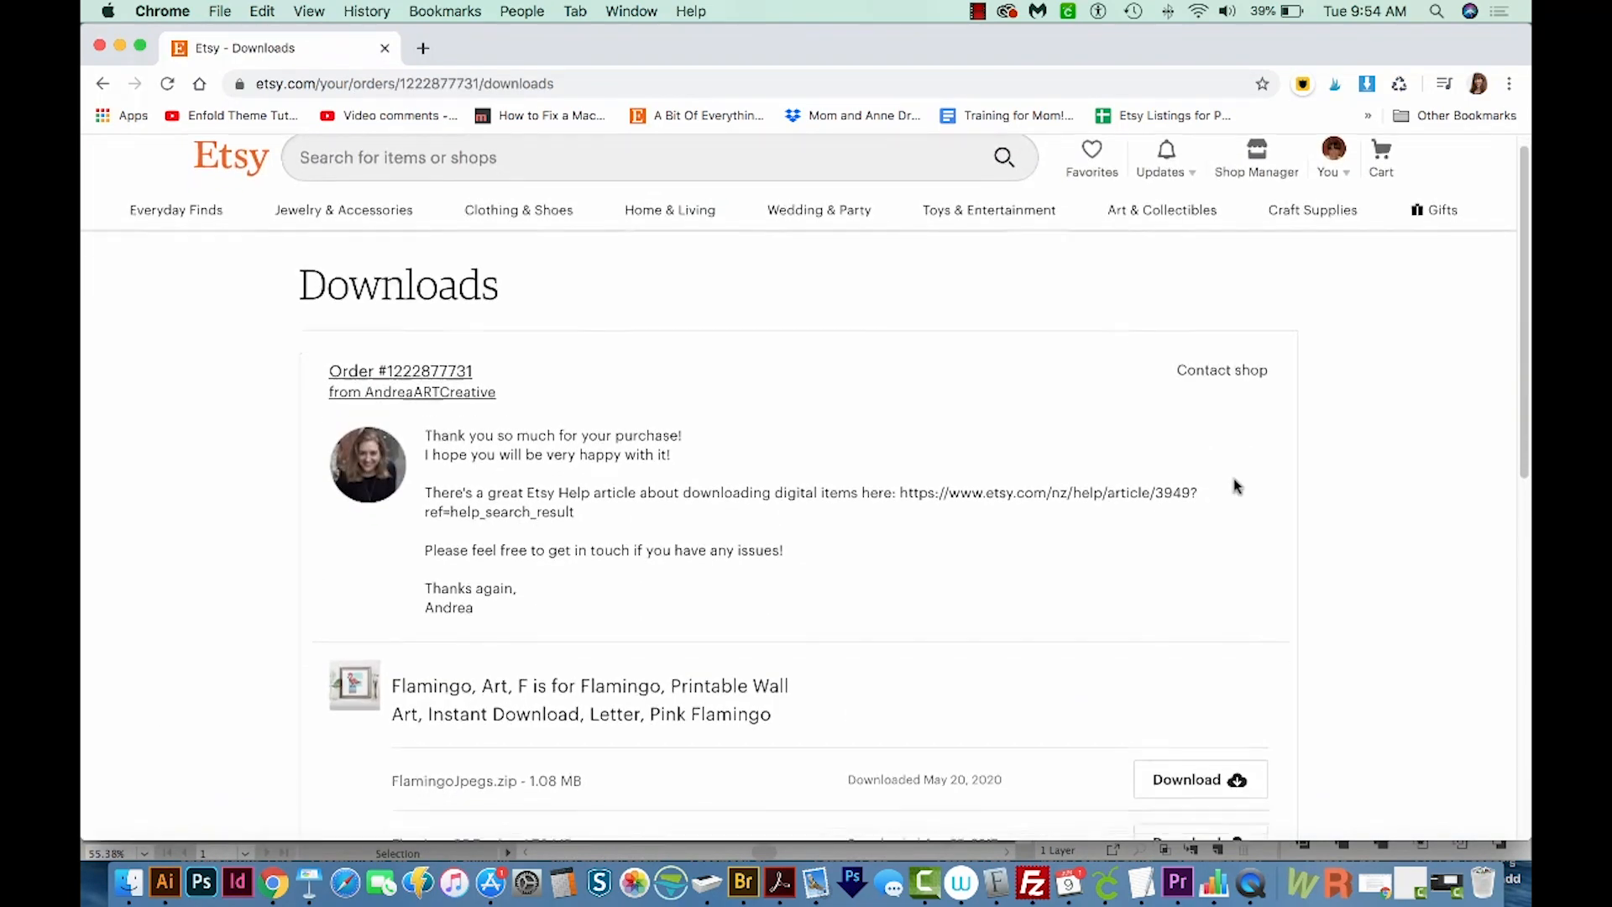
pyautogui.scroll(-3)
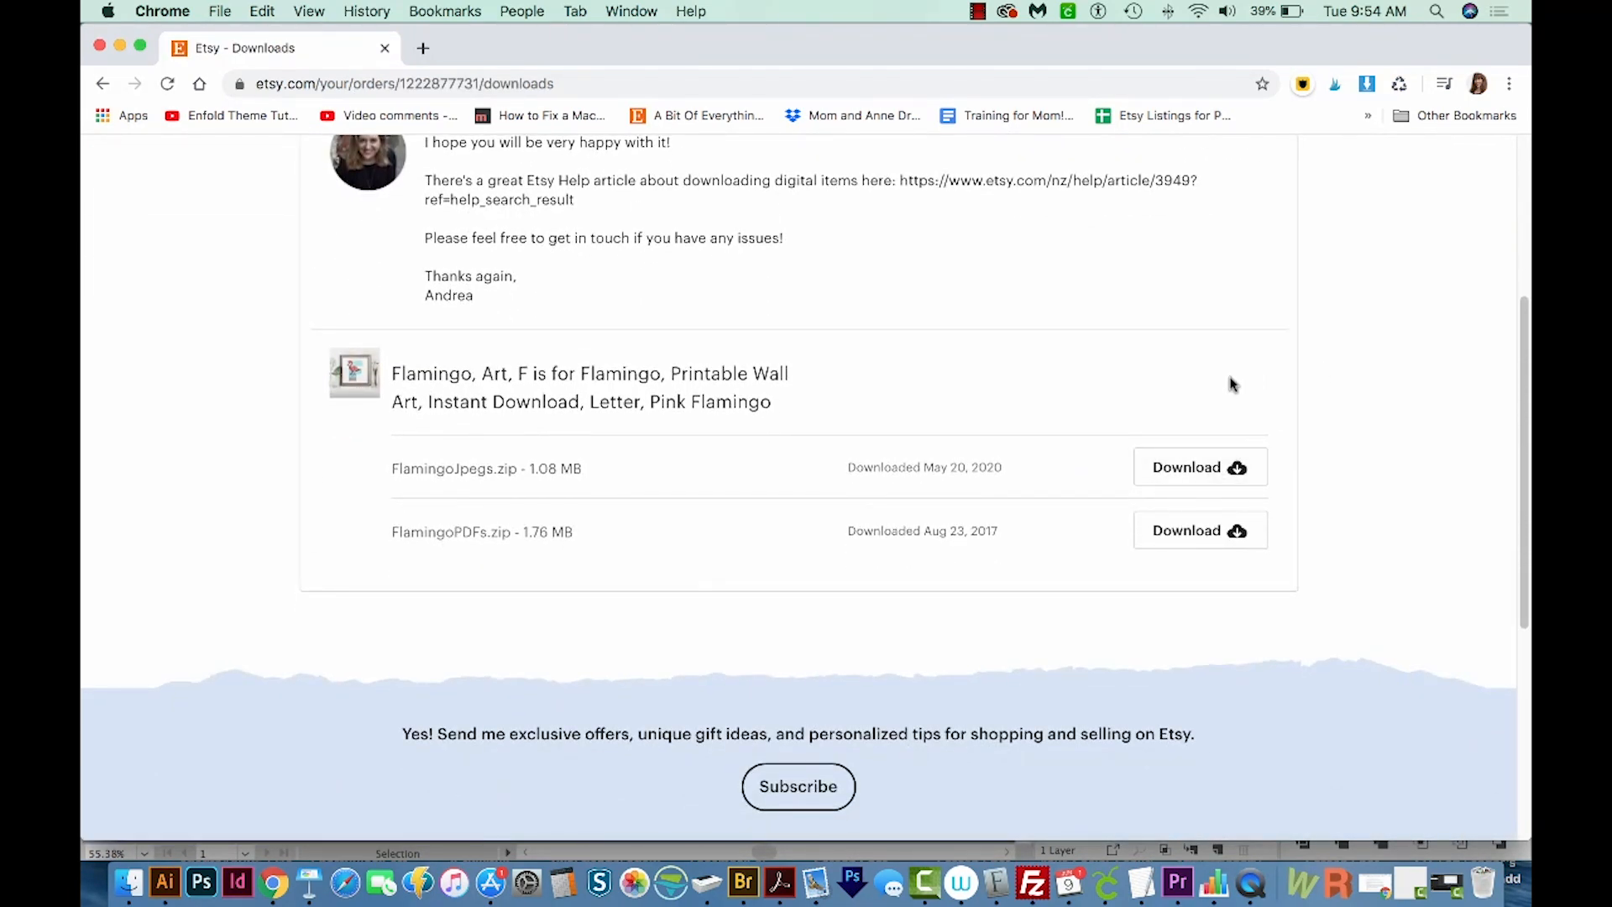
pyautogui.moveTo(1250, 477)
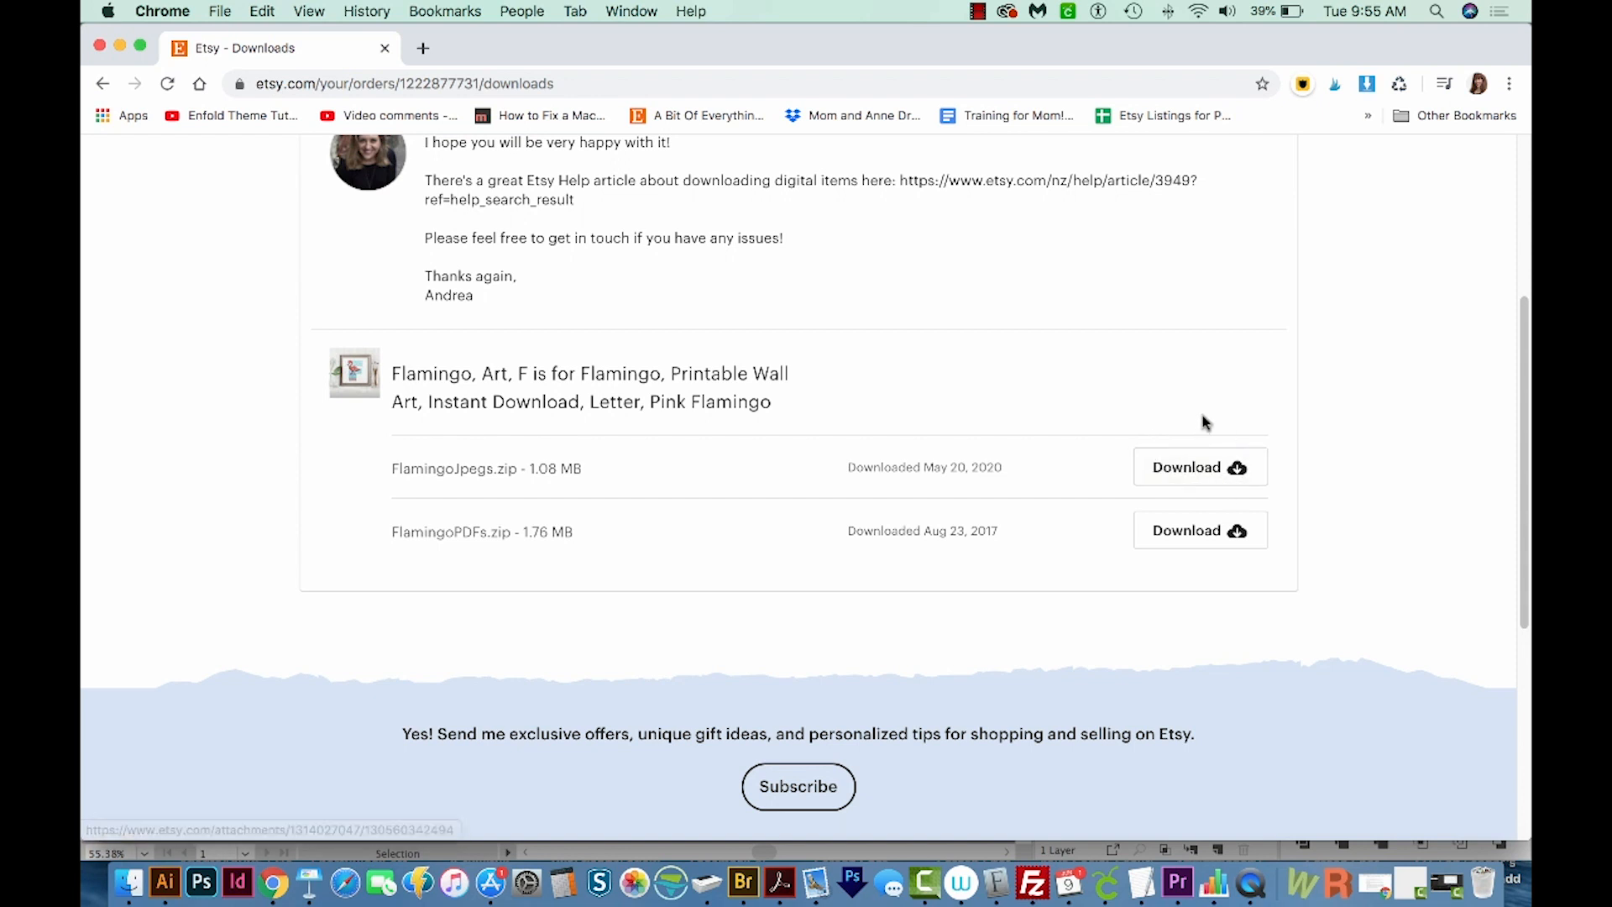
pyautogui.moveTo(639, 484)
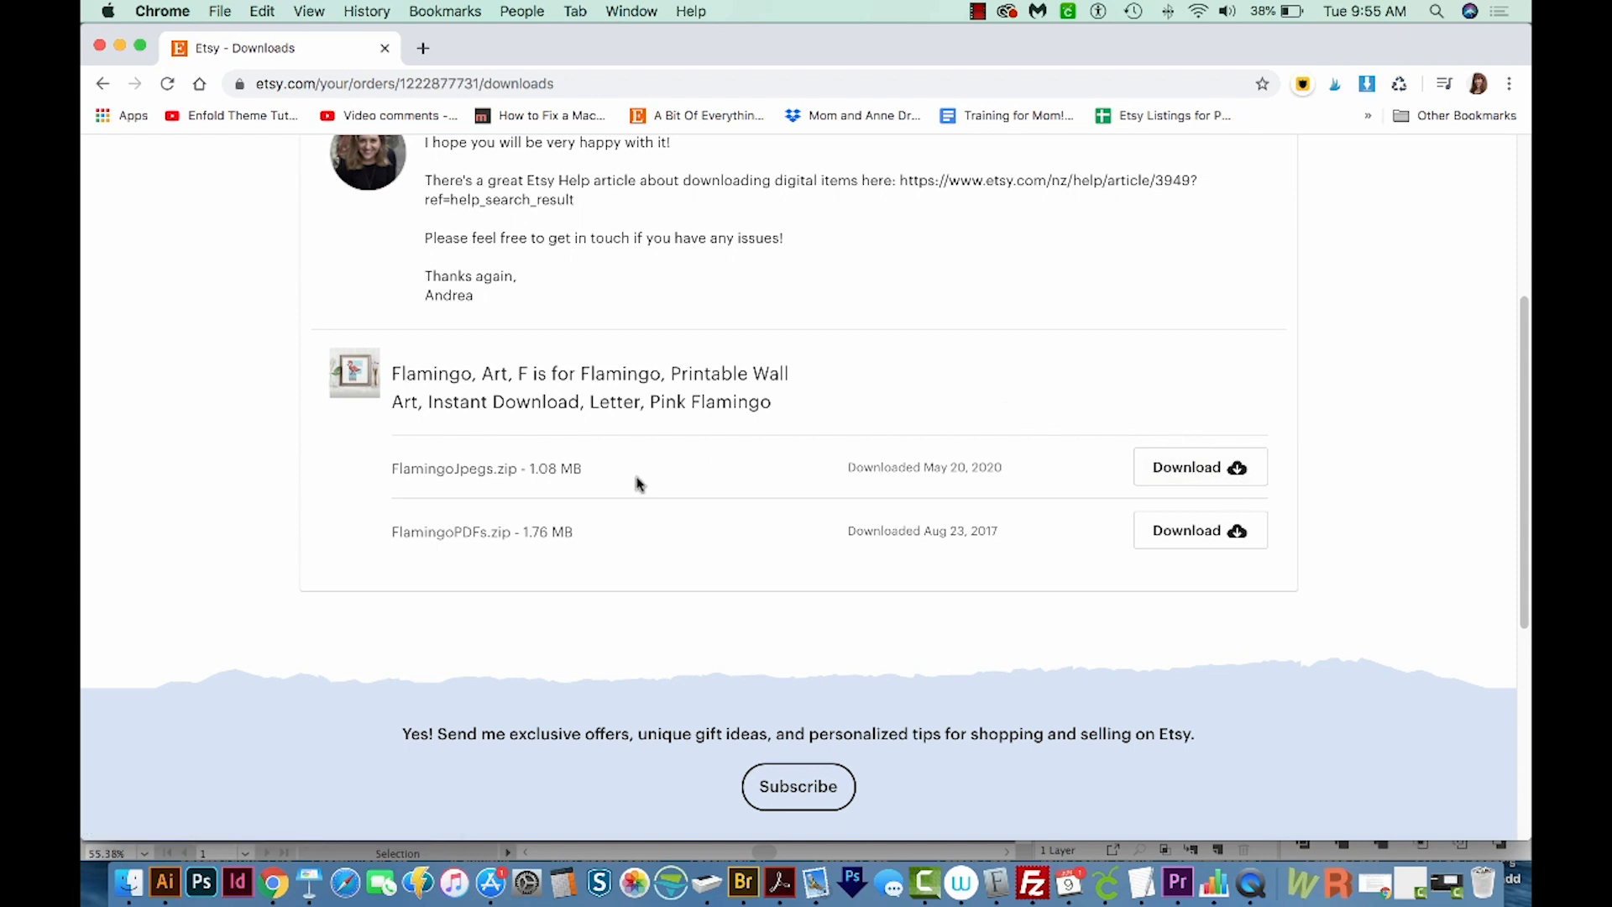
pyautogui.moveTo(1019, 440)
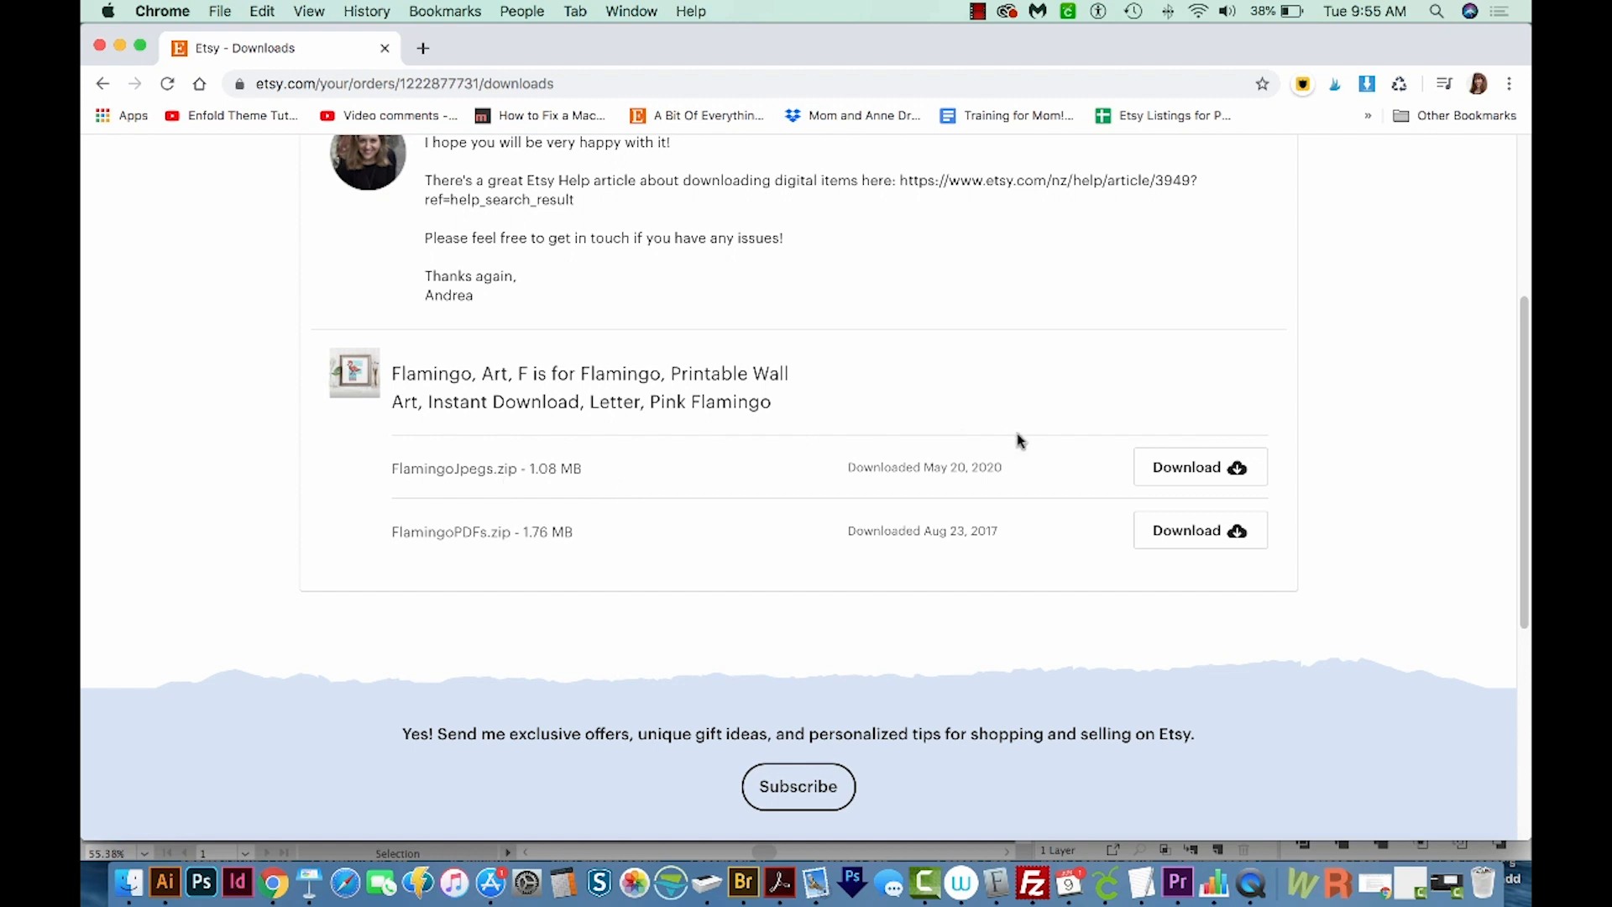
pyautogui.moveTo(1194, 477)
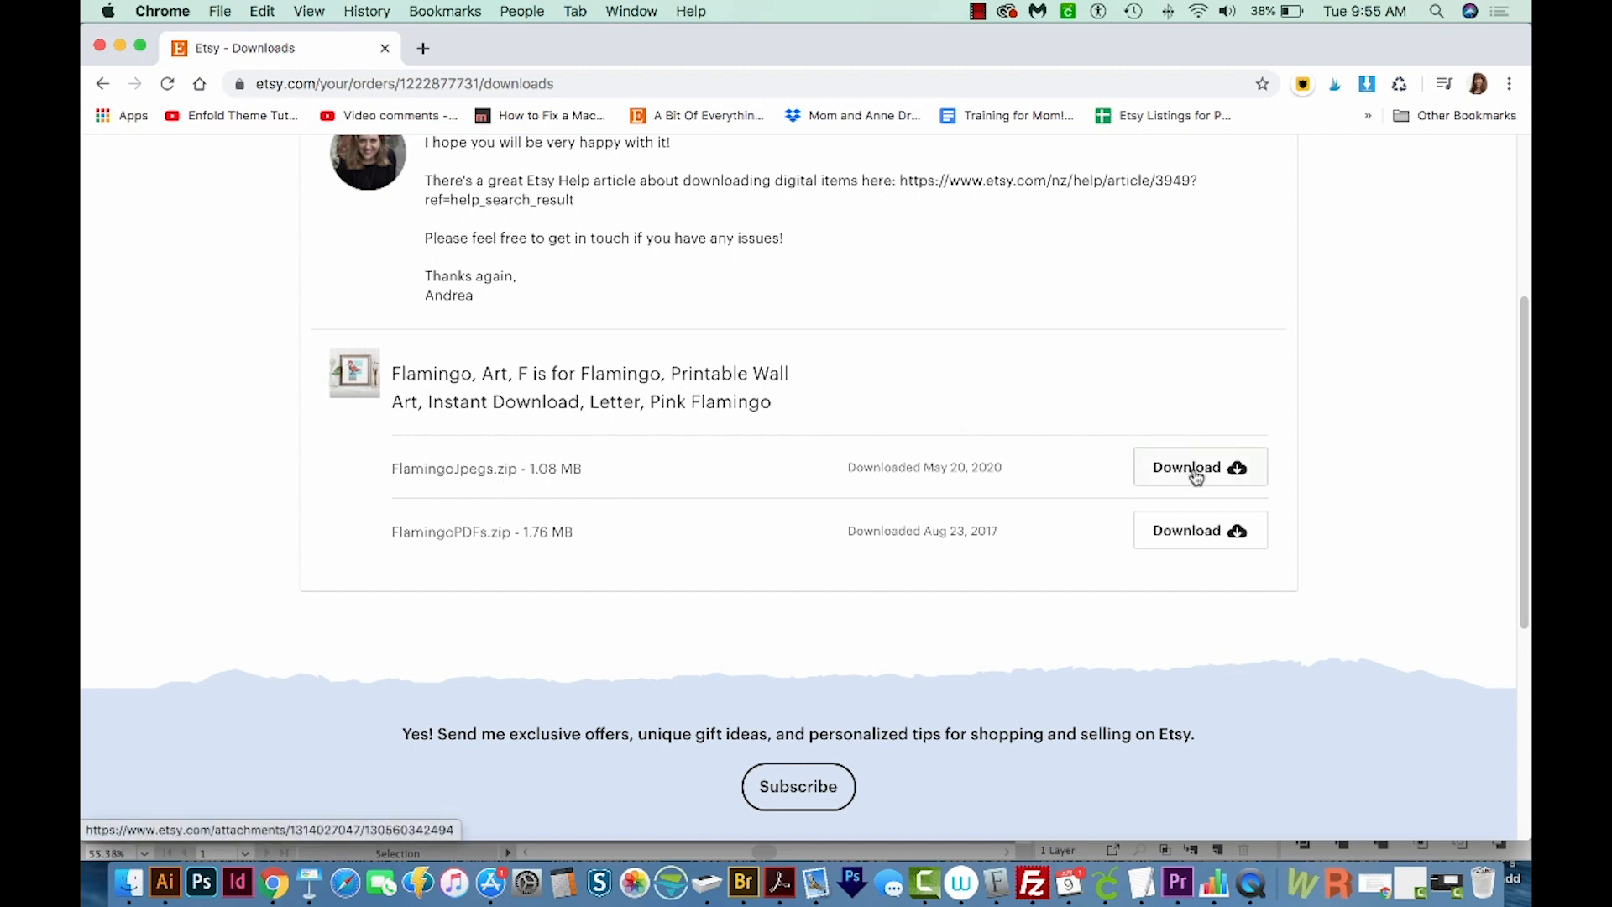
pyautogui.click(1199, 467)
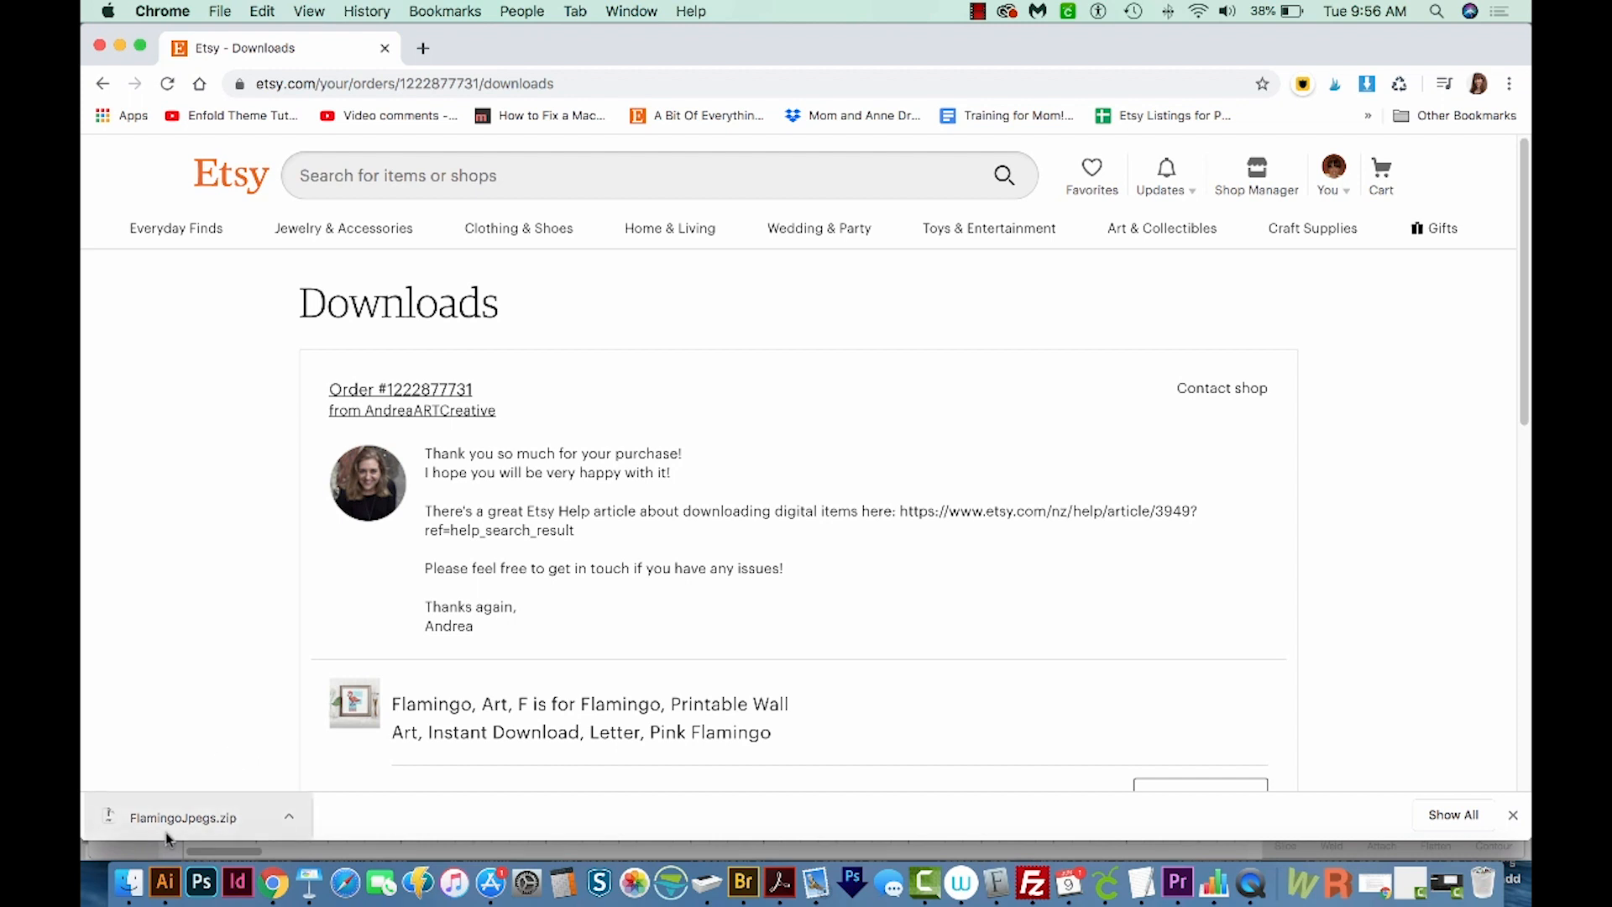
pyautogui.moveTo(127, 882)
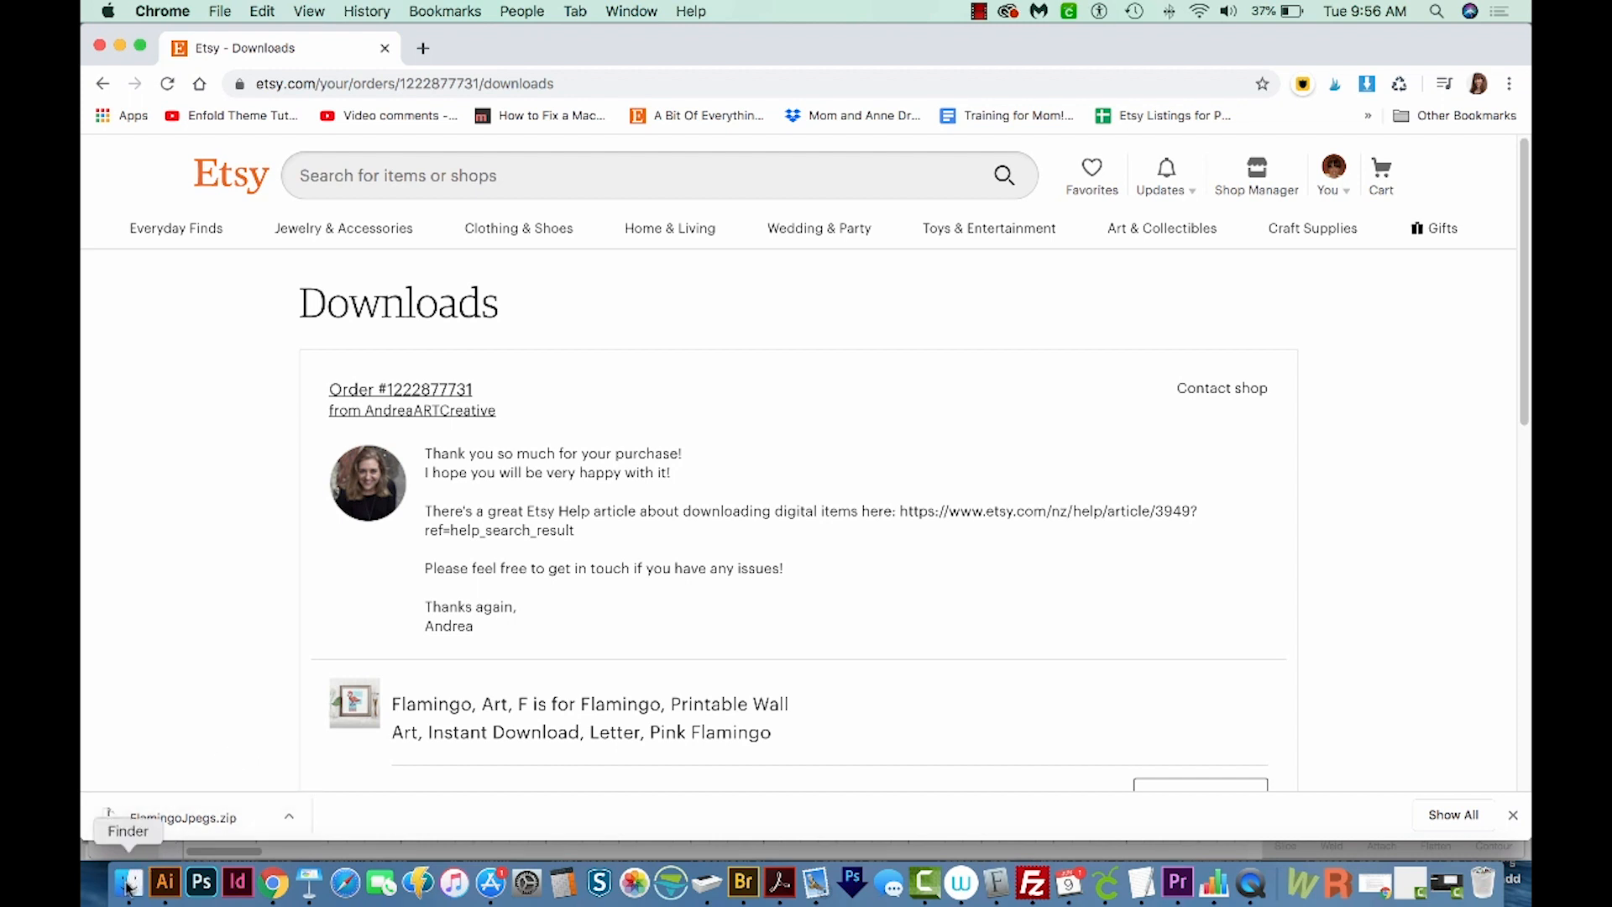
# - In Finder Downloads, unzip FlamingoJpegs.zip and expand the Flamingo Jpegs folder to list the SVG
pyautogui.click(129, 880)
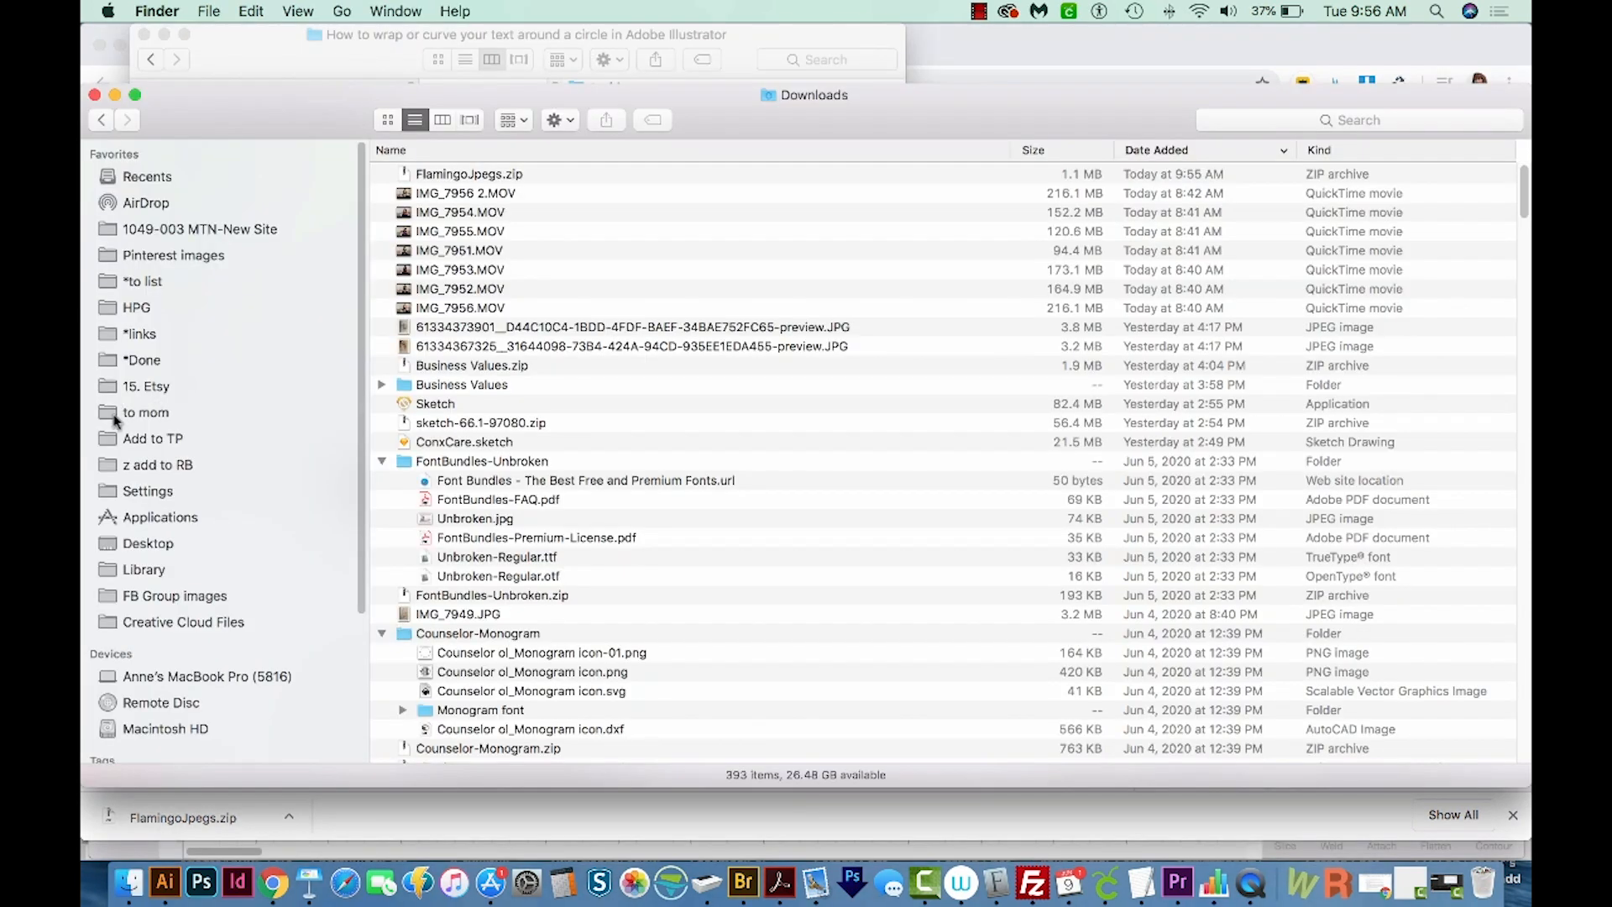
pyautogui.moveTo(147, 261)
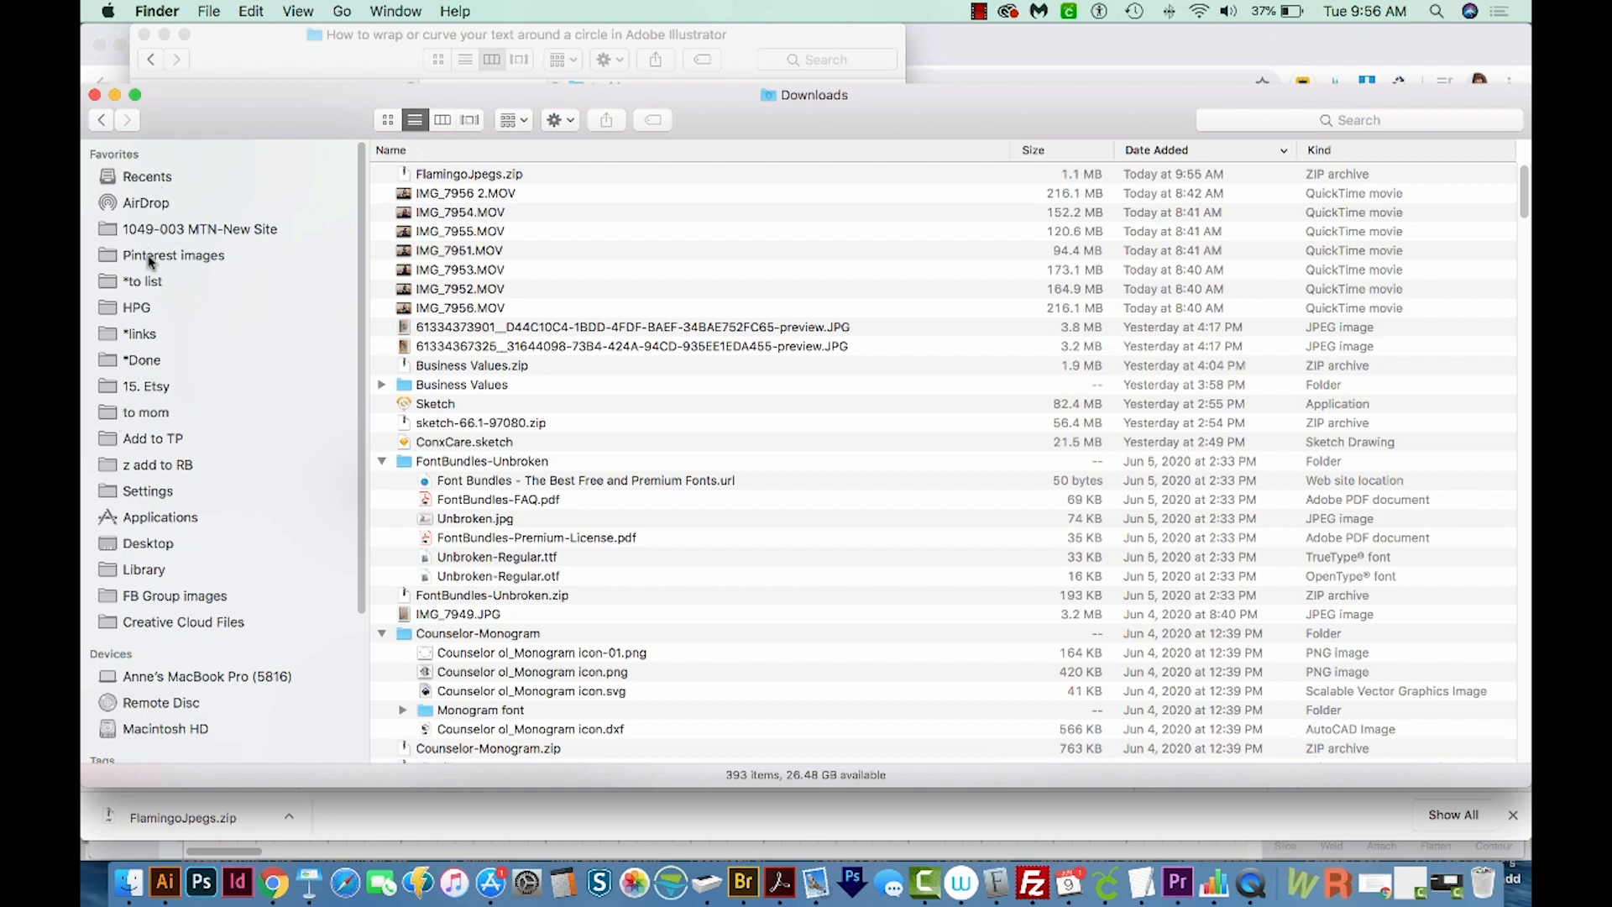
pyautogui.moveTo(123, 341)
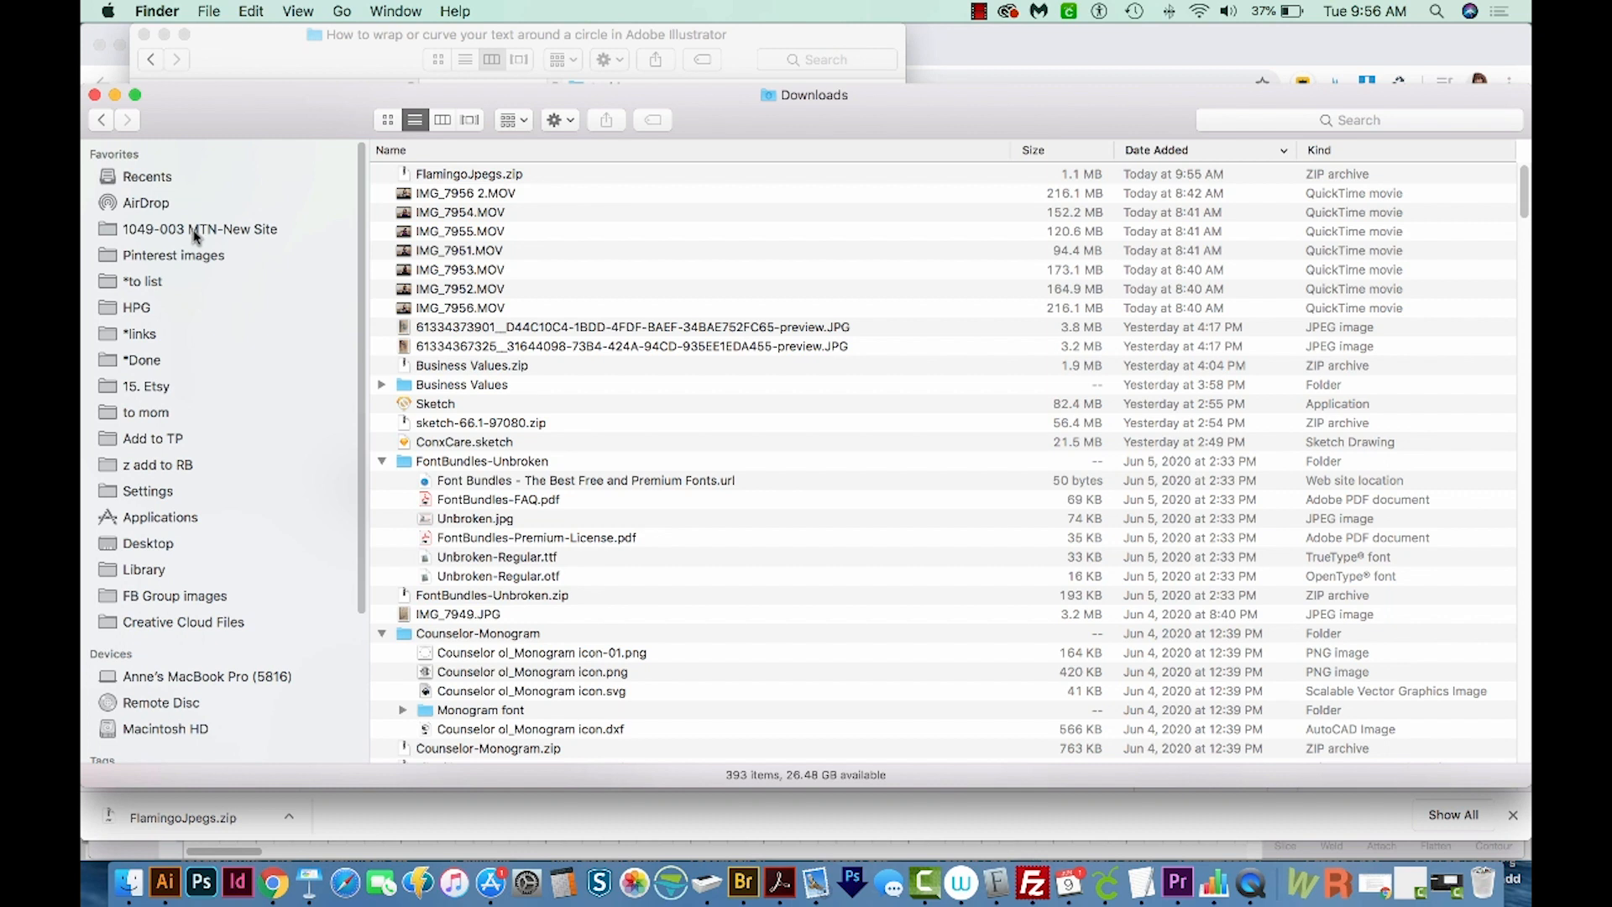
pyautogui.click(469, 173)
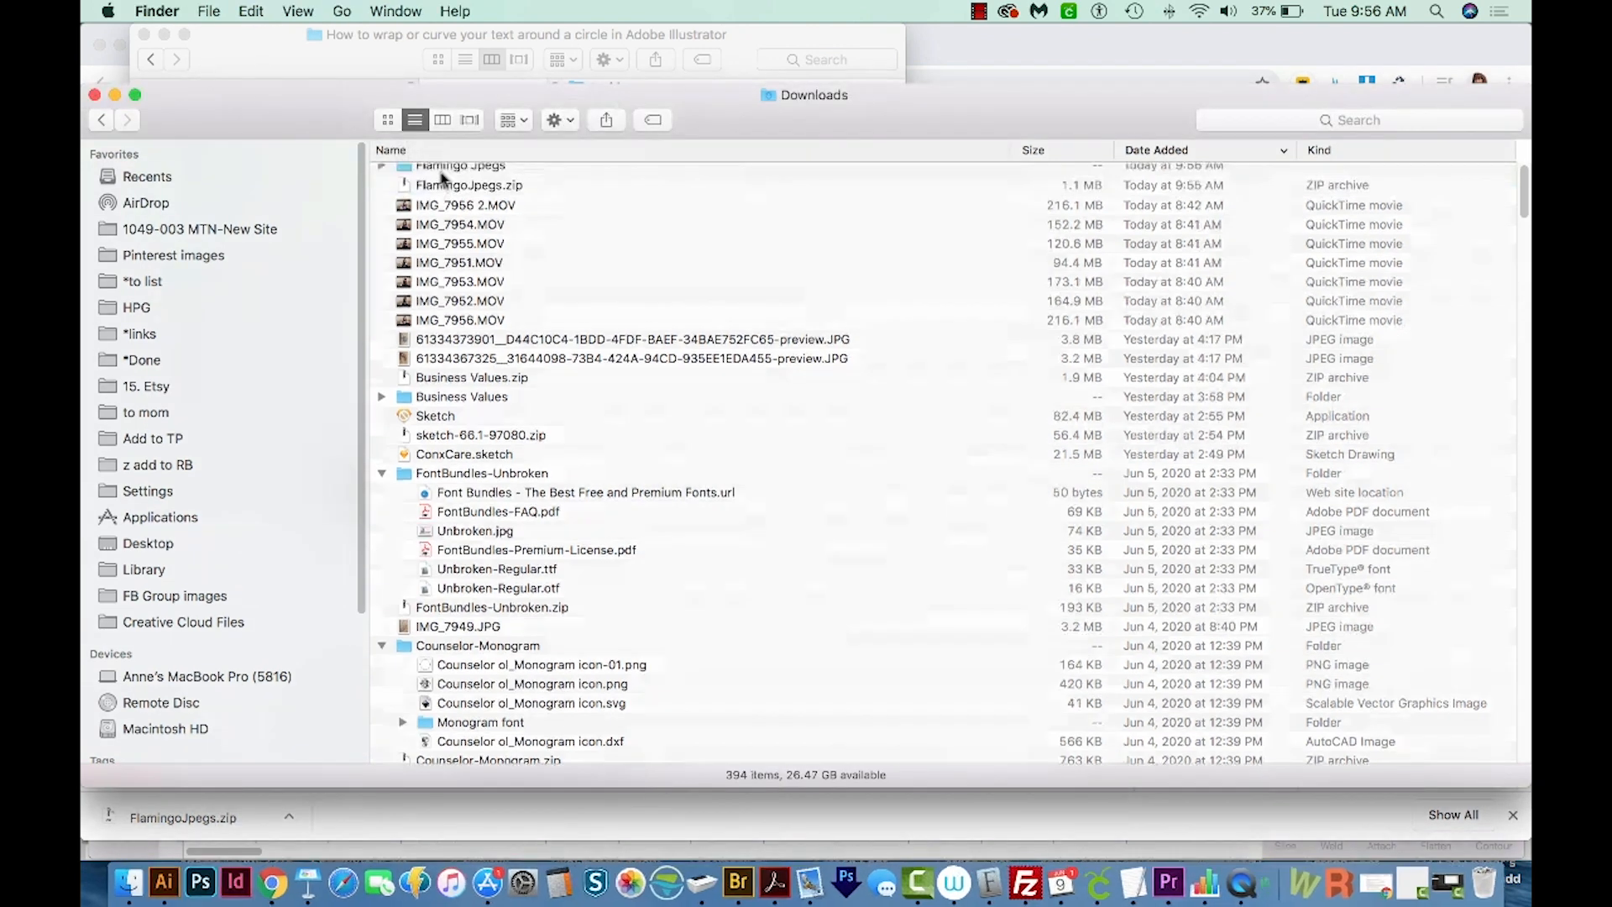
pyautogui.click(459, 173)
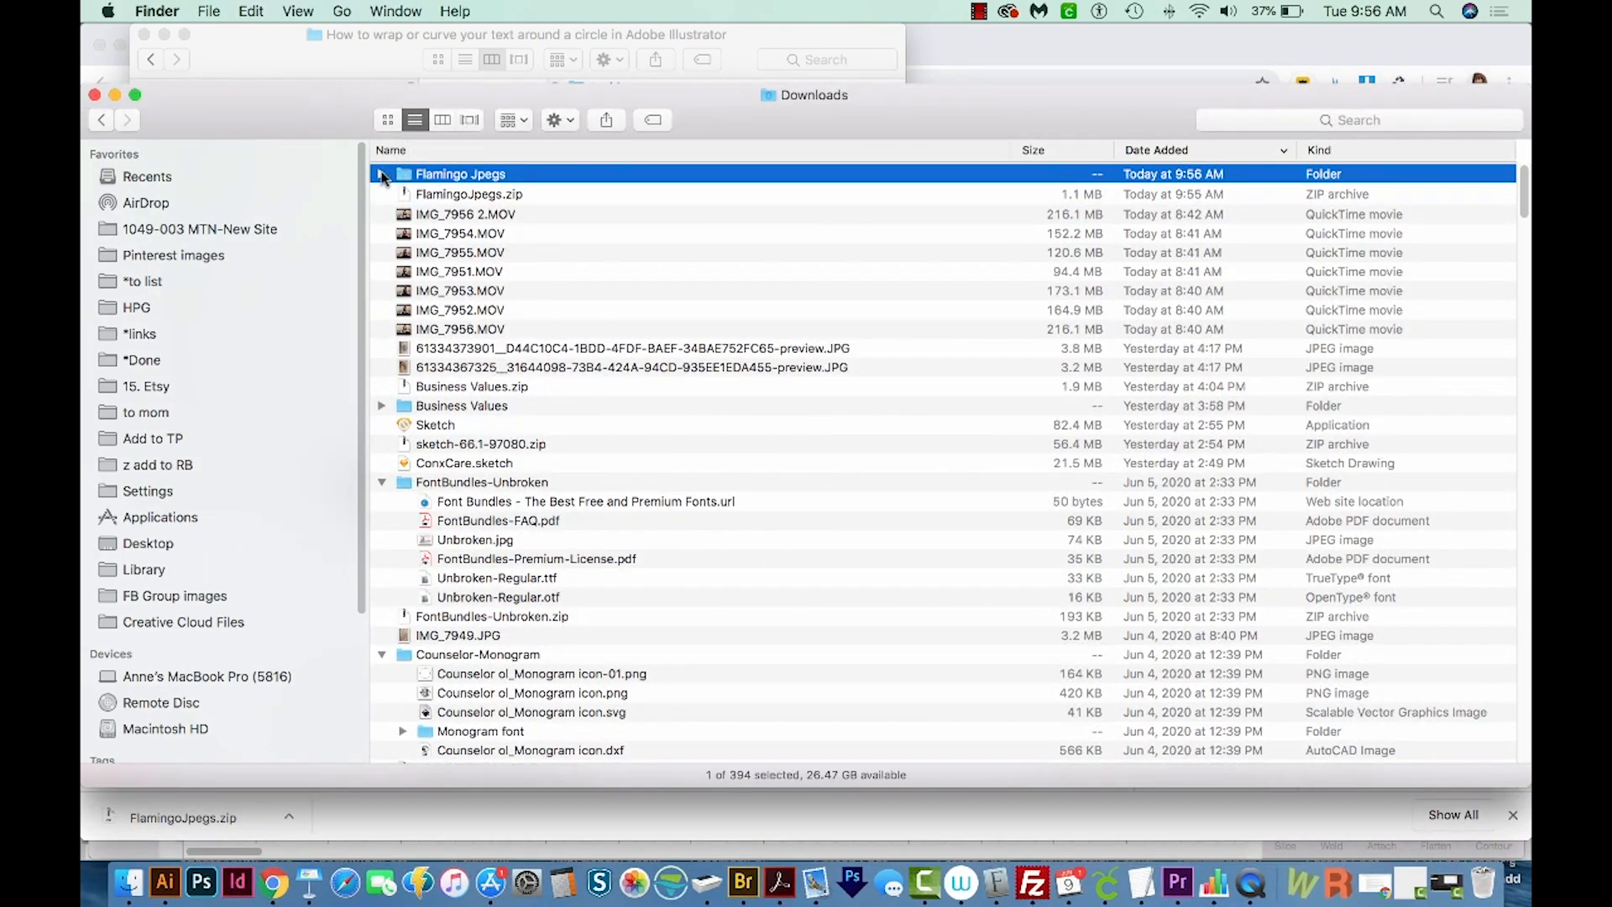
pyautogui.moveTo(432, 195)
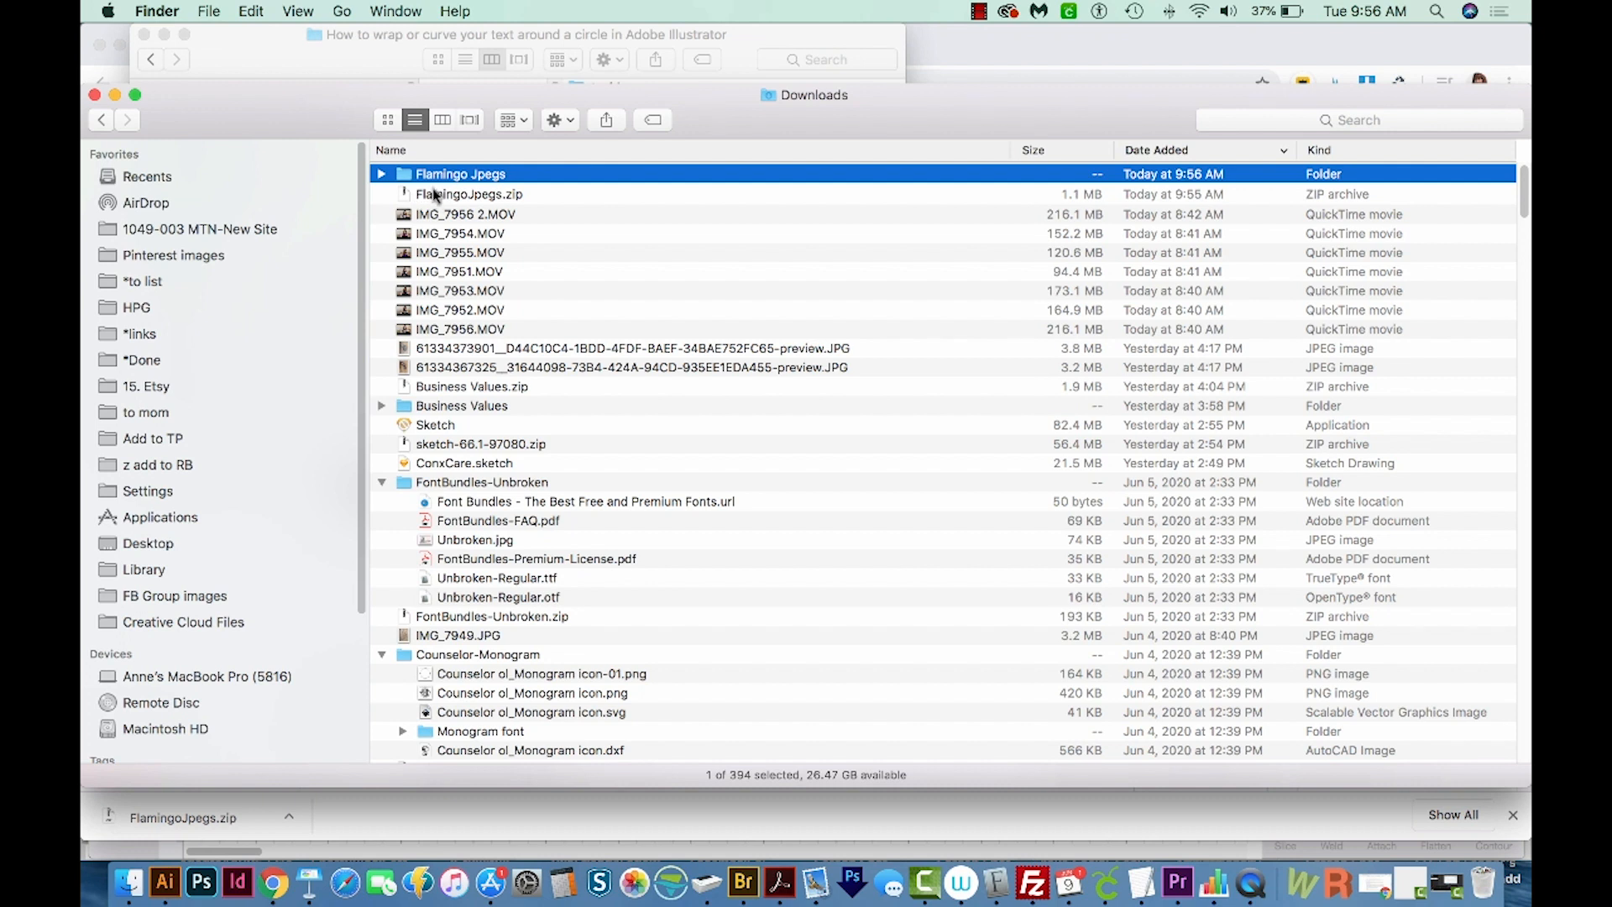
pyautogui.rightClick(470, 195)
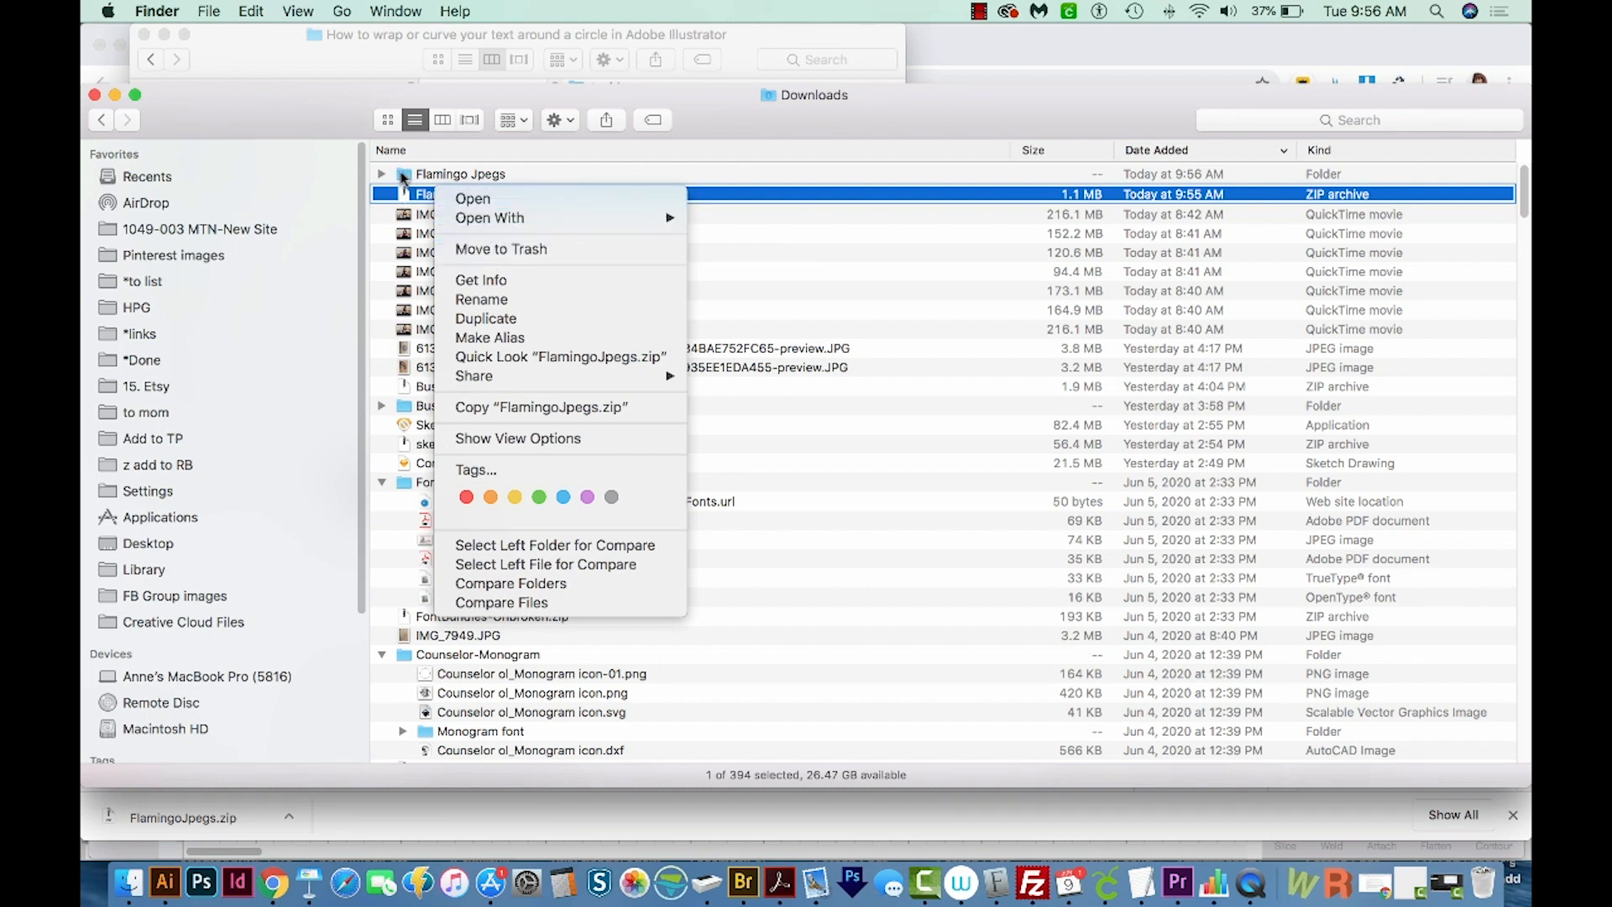
pyautogui.click(459, 173)
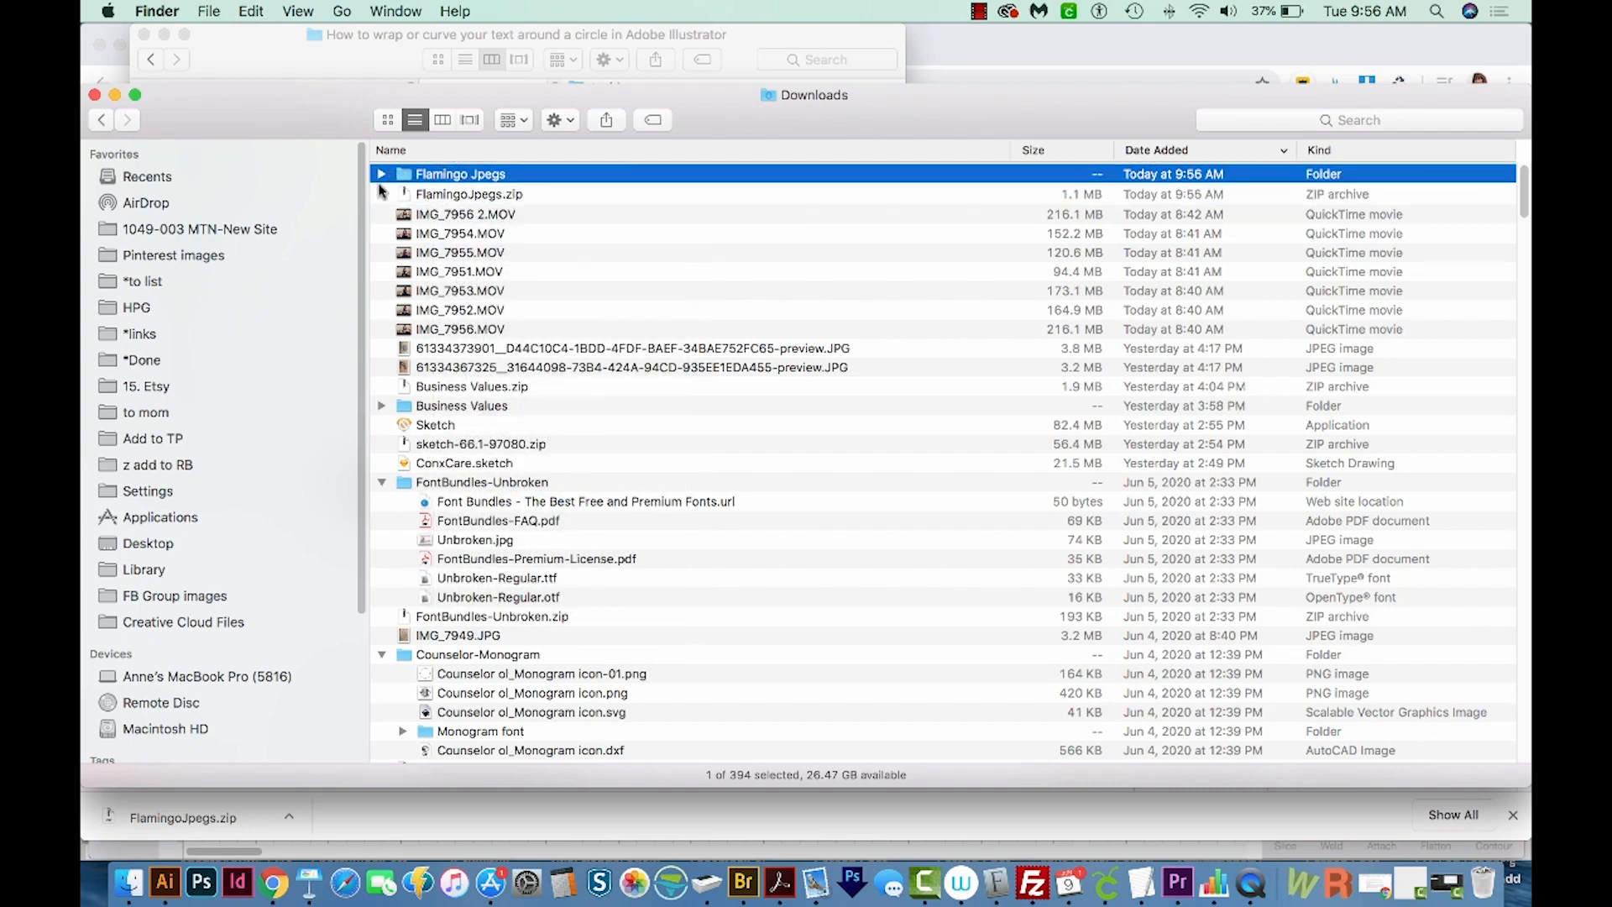
pyautogui.click(381, 173)
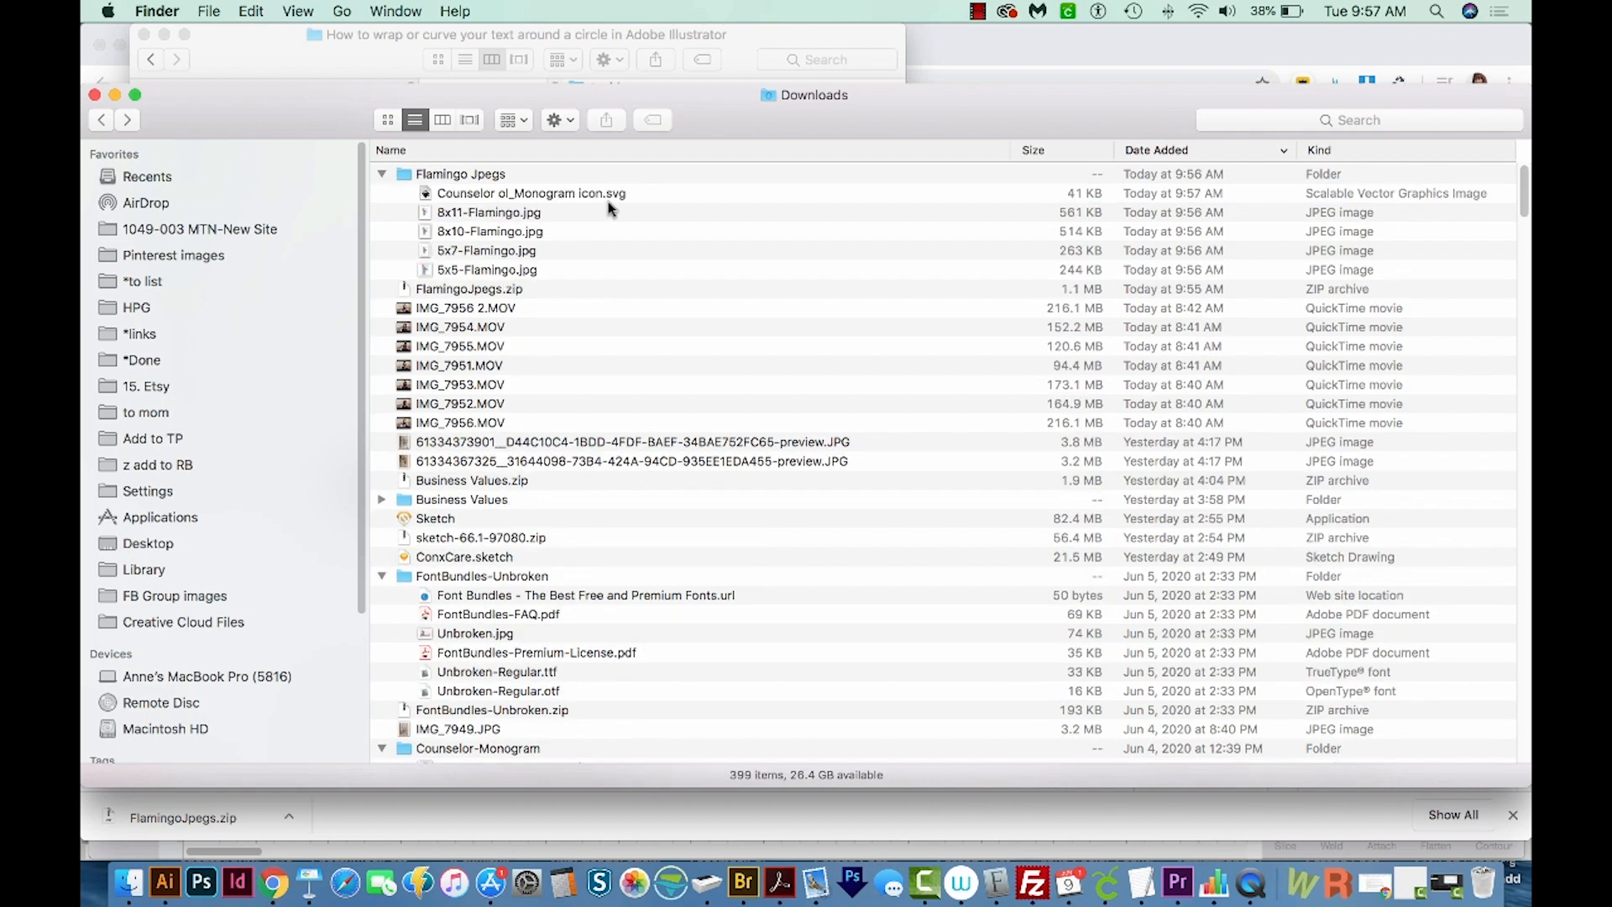
pyautogui.moveTo(618, 201)
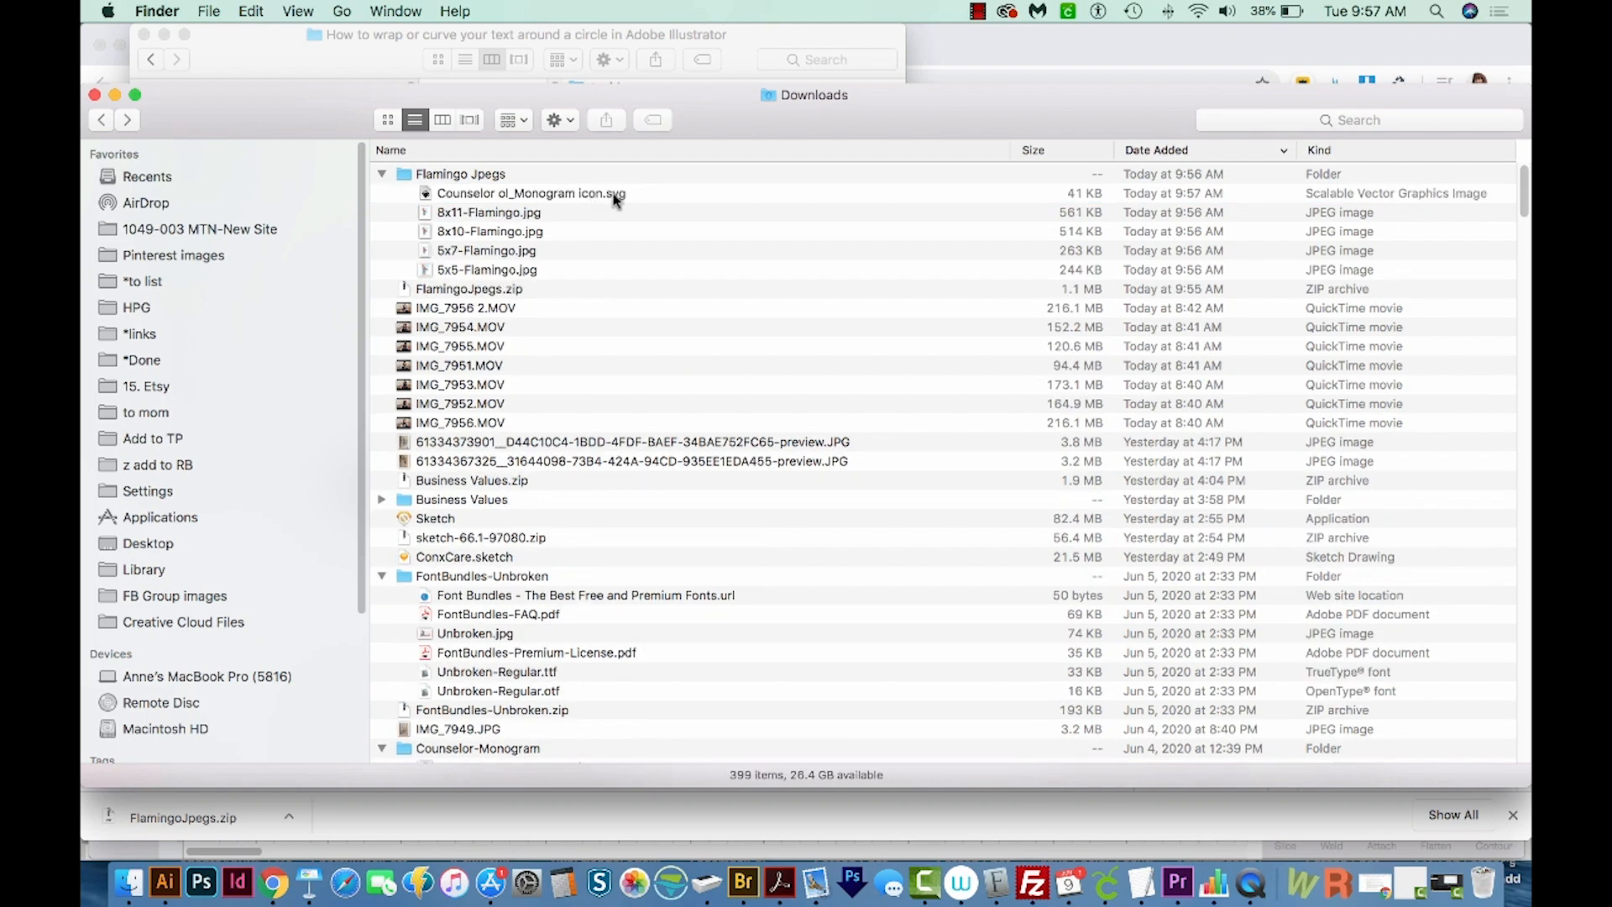
pyautogui.moveTo(608, 213)
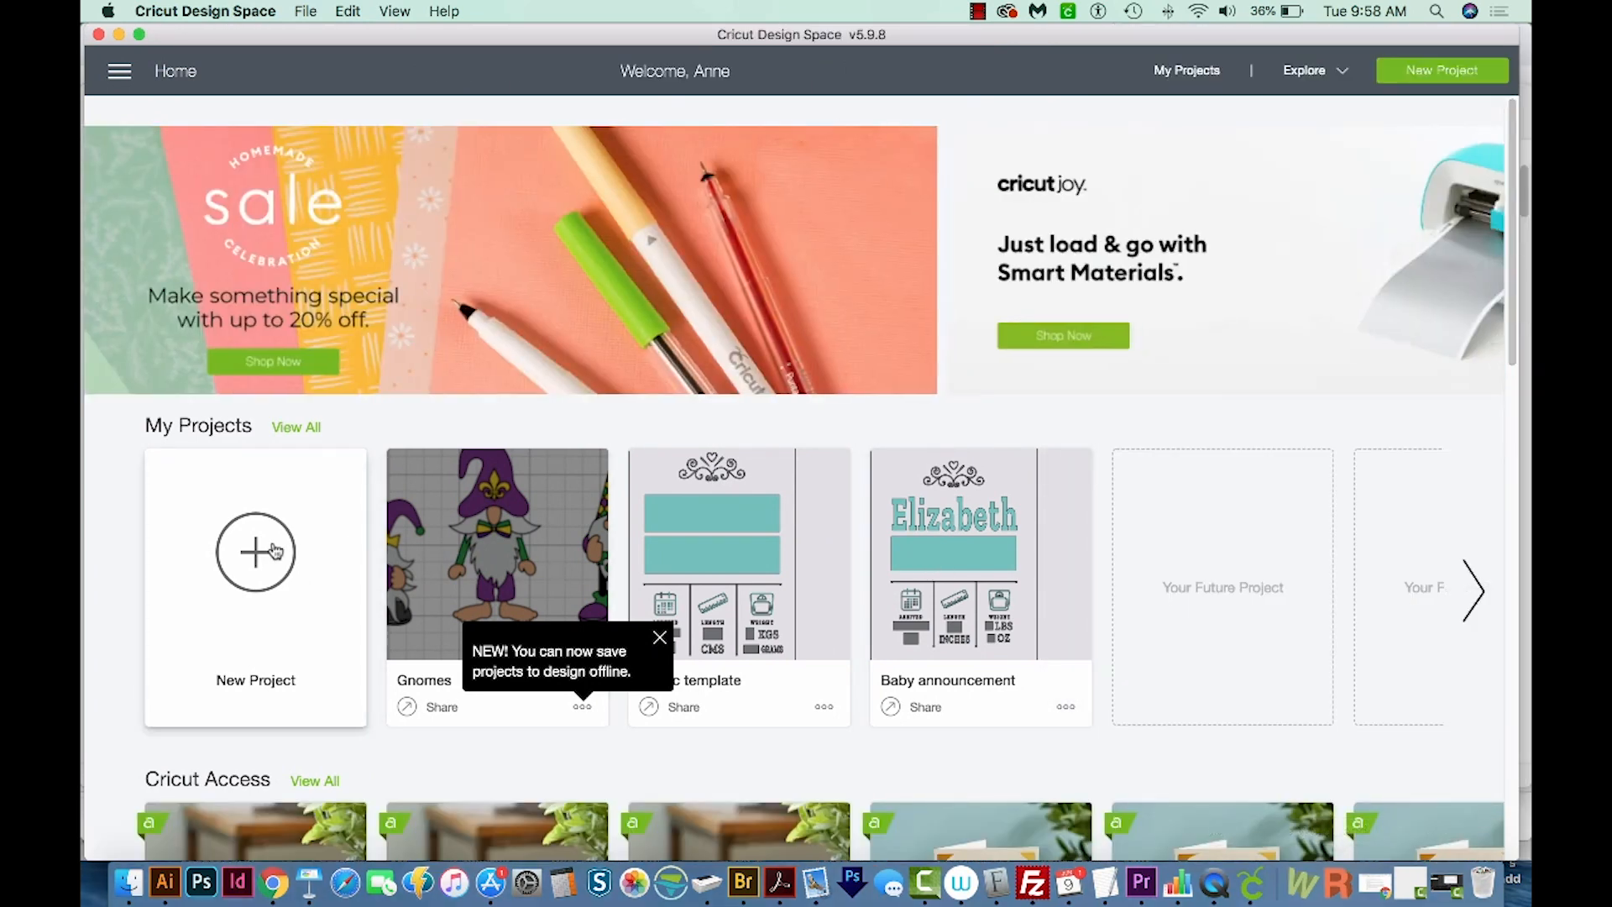
# - Start a new blank project and reach the Upload Image file-selection screen
pyautogui.click(255, 551)
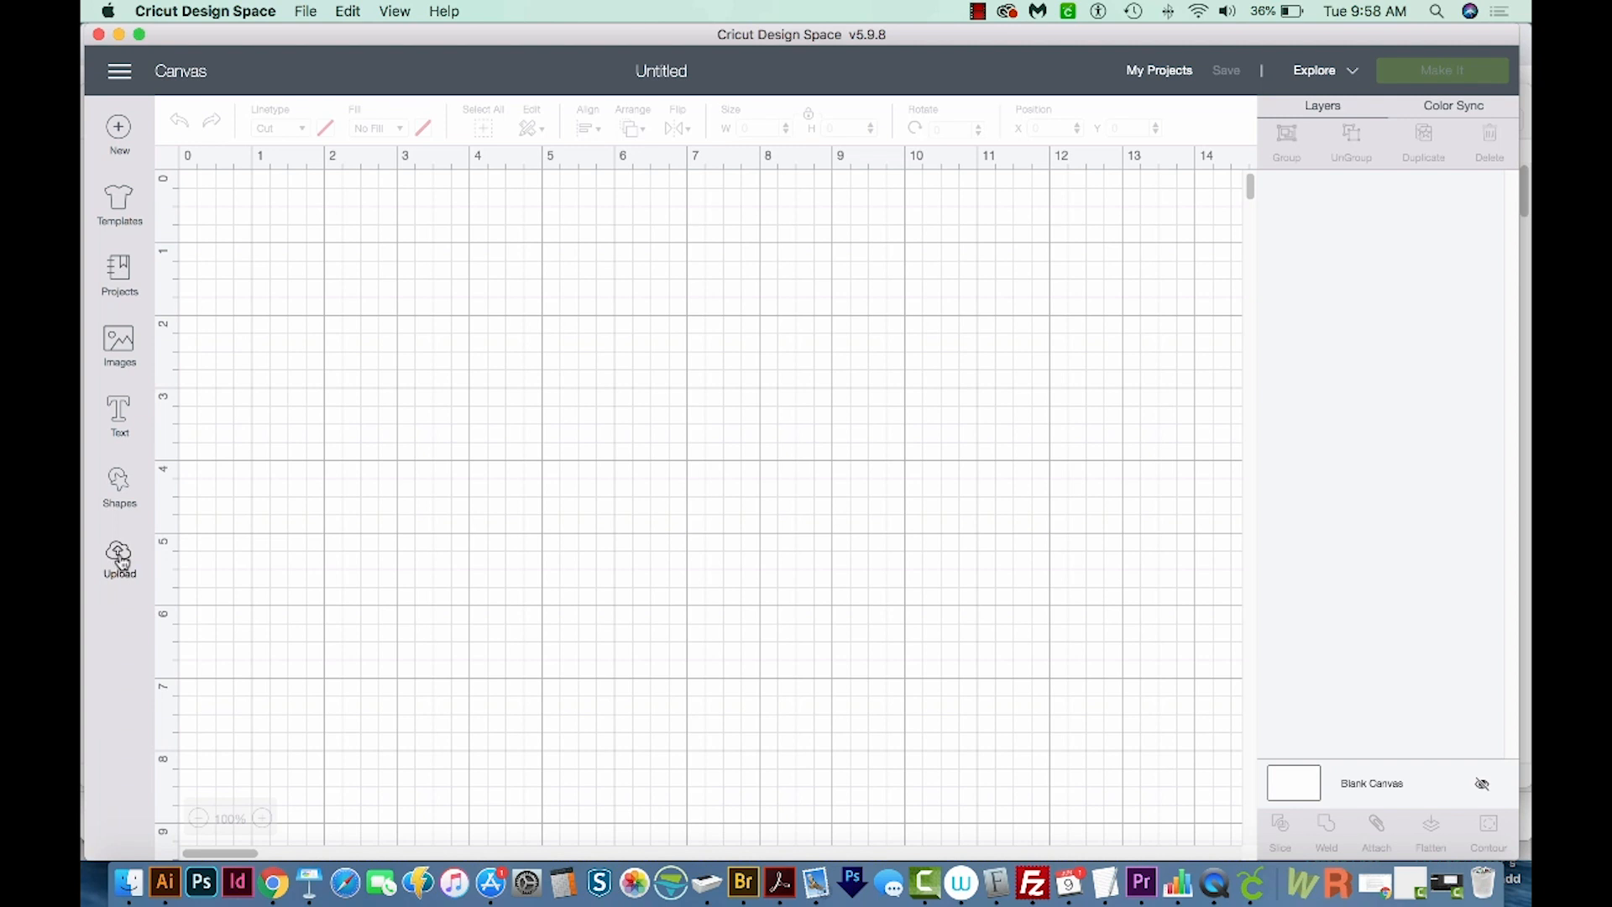
pyautogui.click(117, 554)
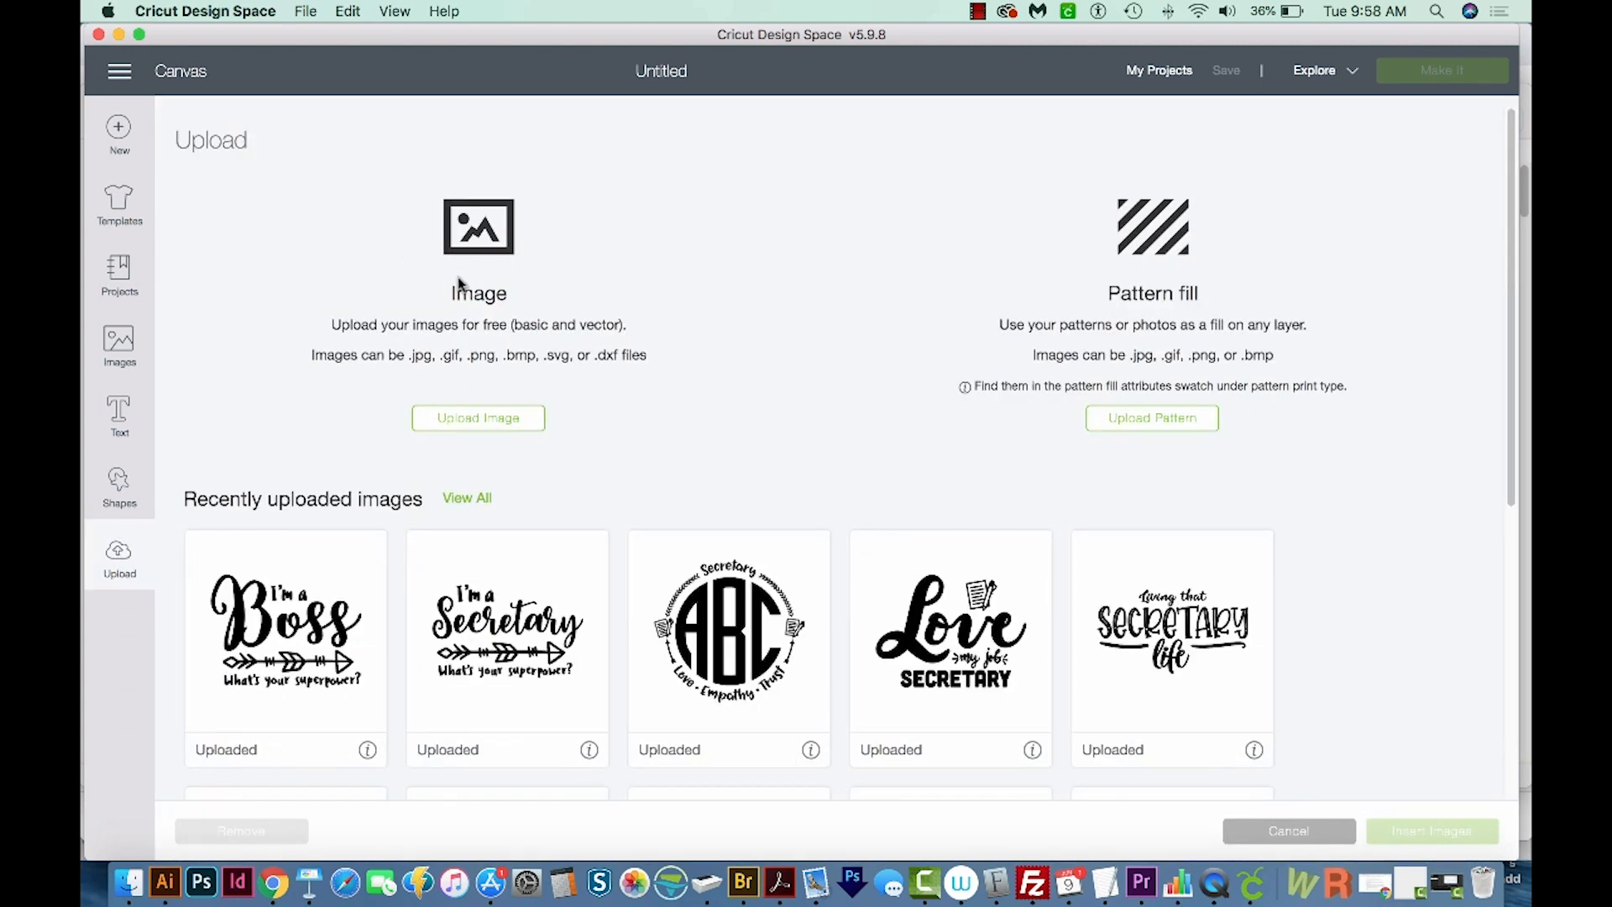
pyautogui.click(477, 418)
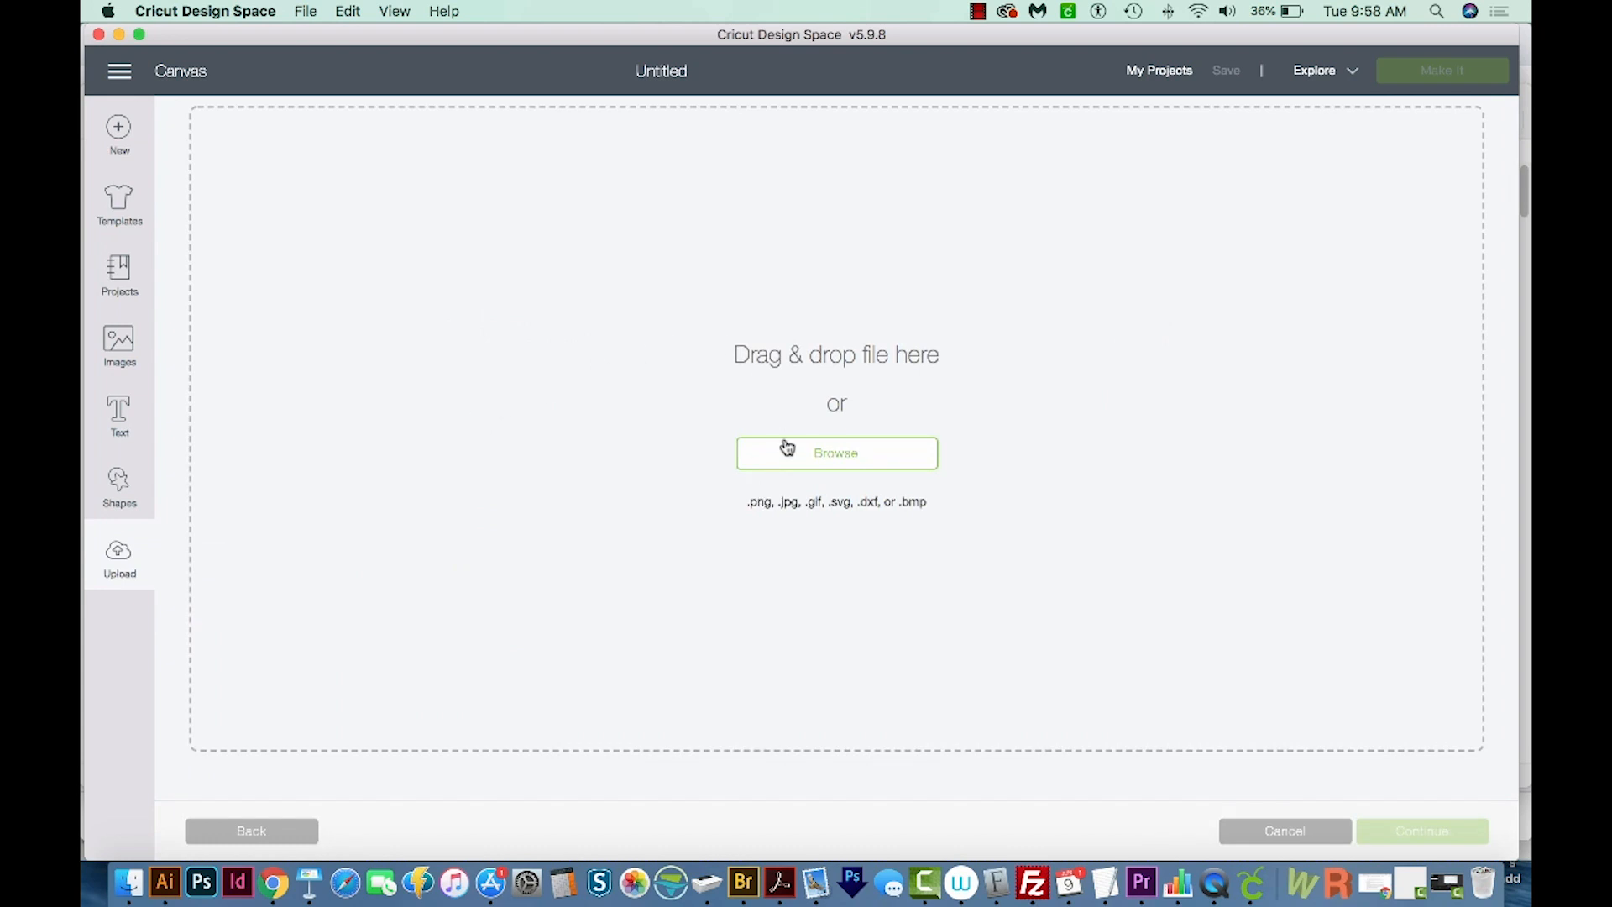
# - Browse to Downloads and choose Counselor ol_Monogram icon.svg for upload
pyautogui.click(837, 454)
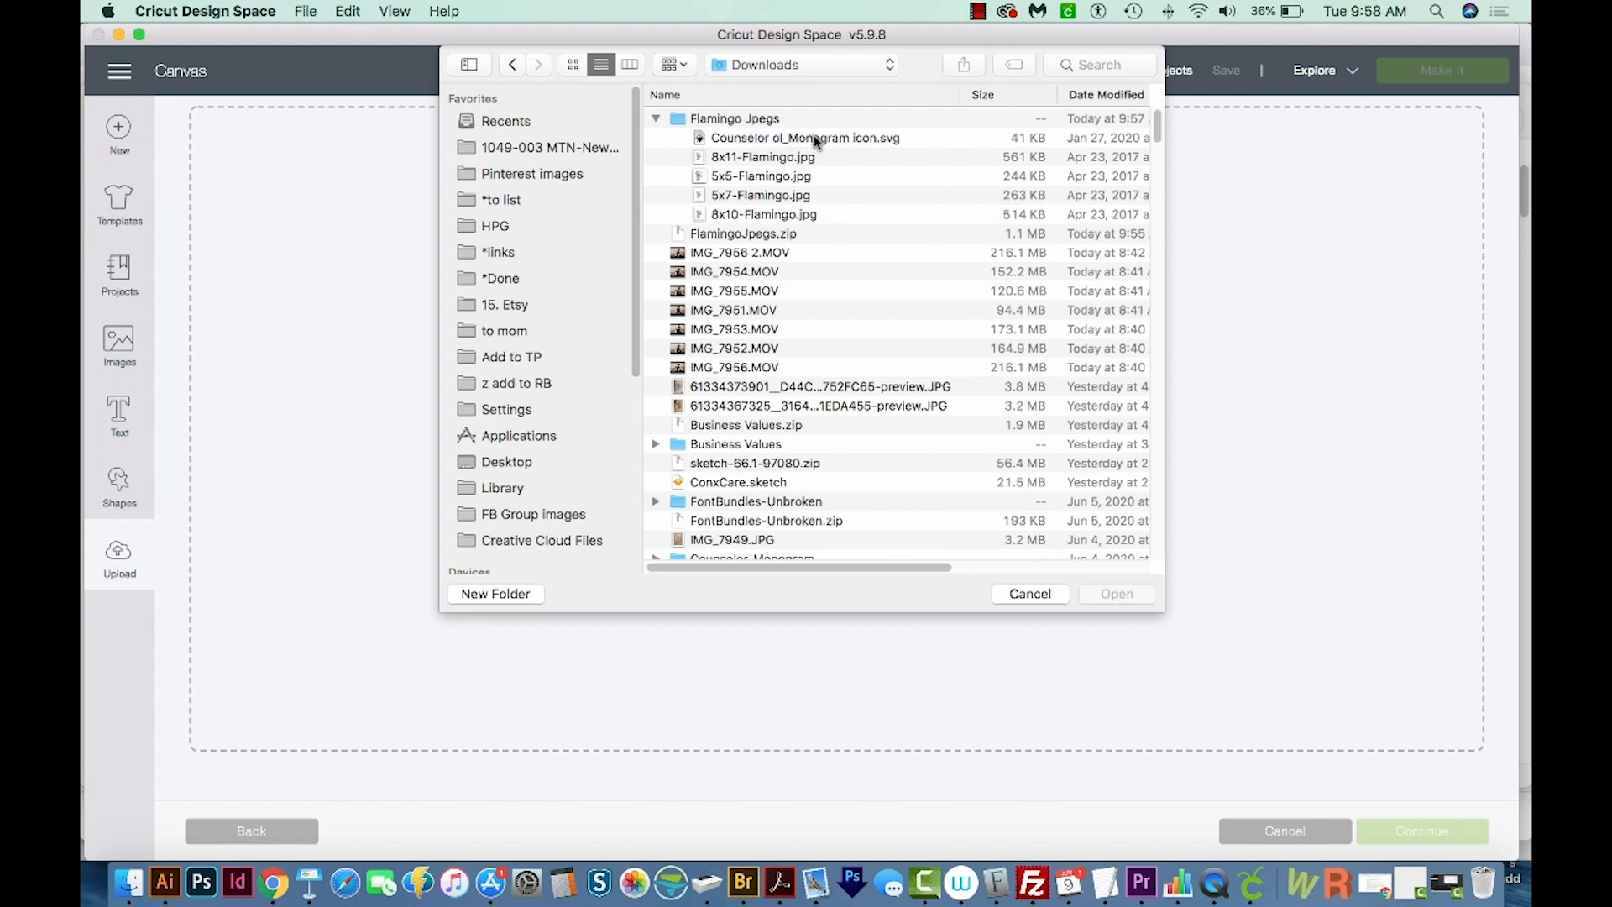
pyautogui.click(807, 138)
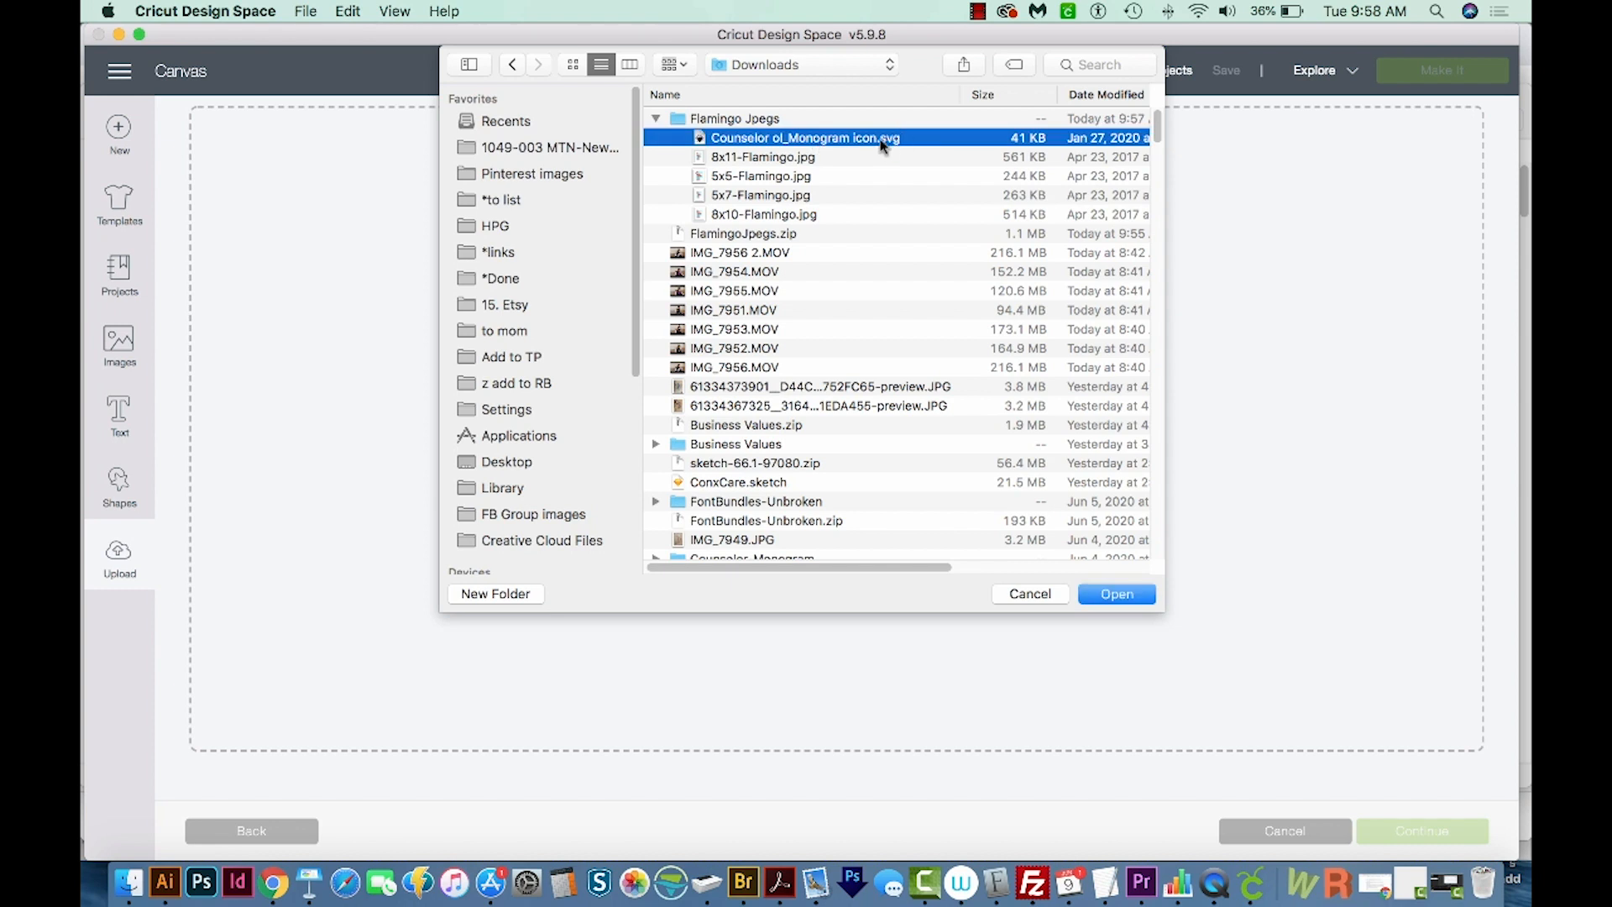
pyautogui.moveTo(898, 153)
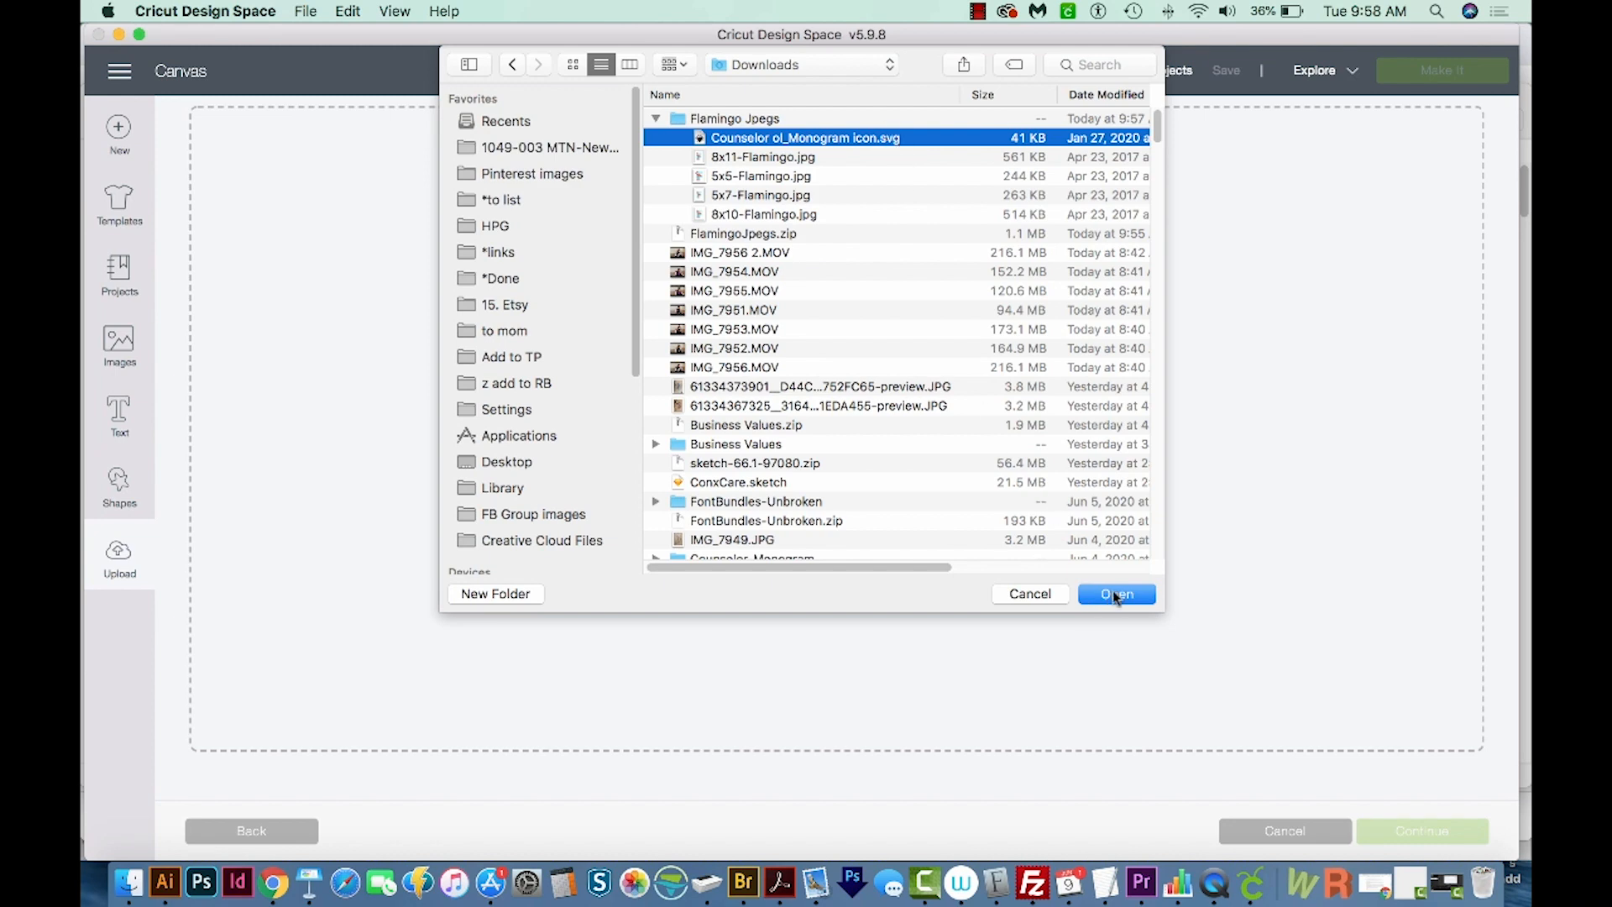
pyautogui.click(1116, 594)
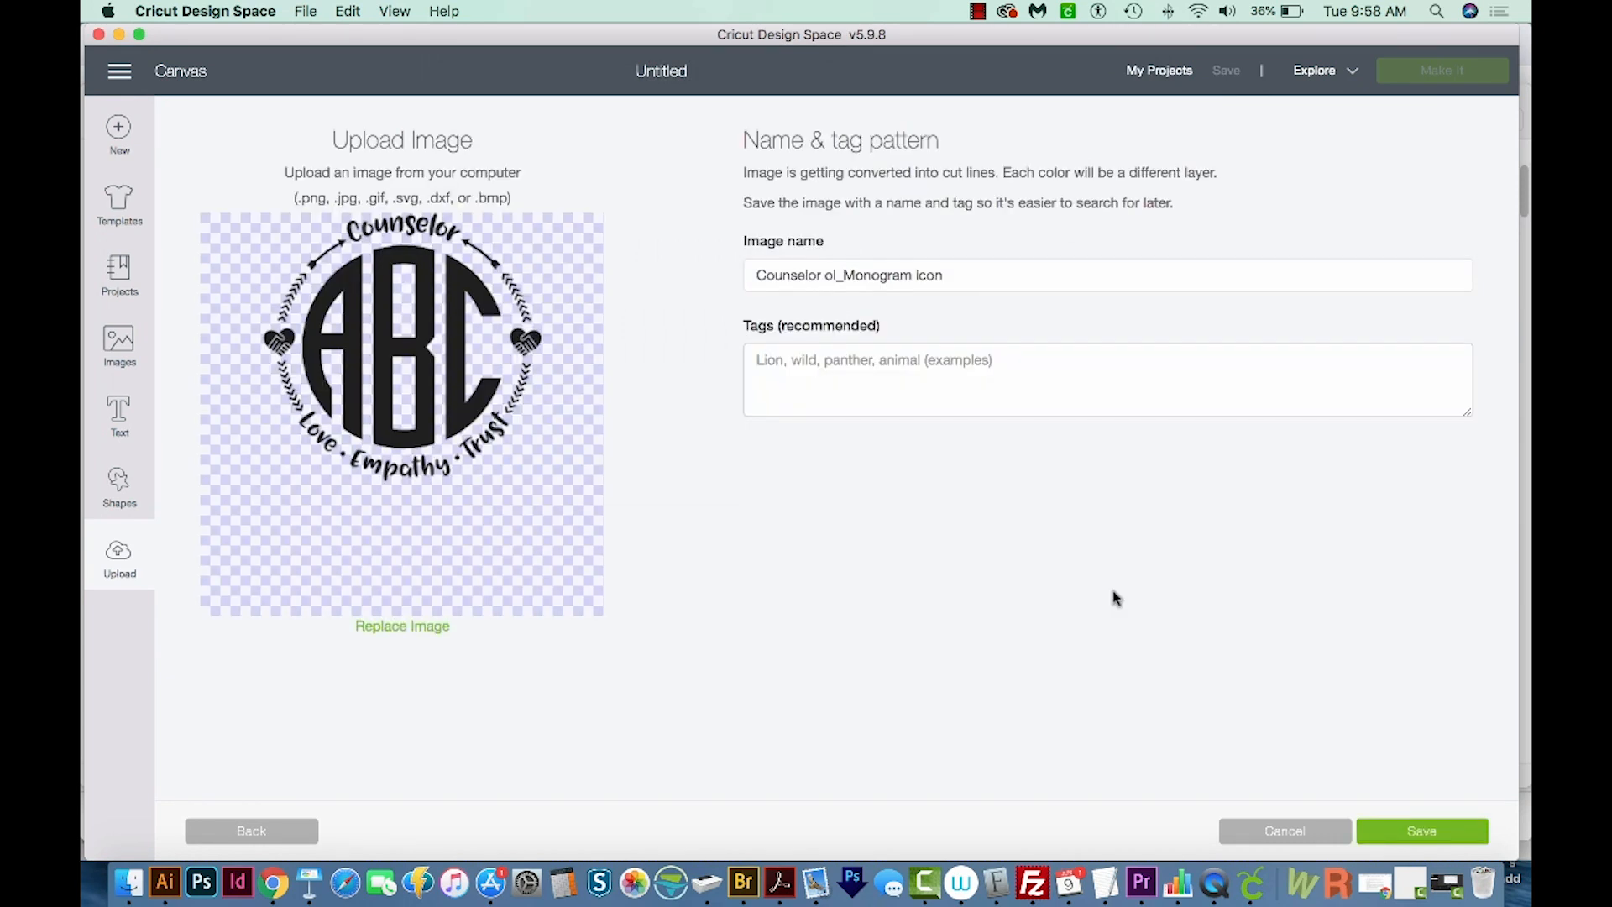
pyautogui.moveTo(1525, 679)
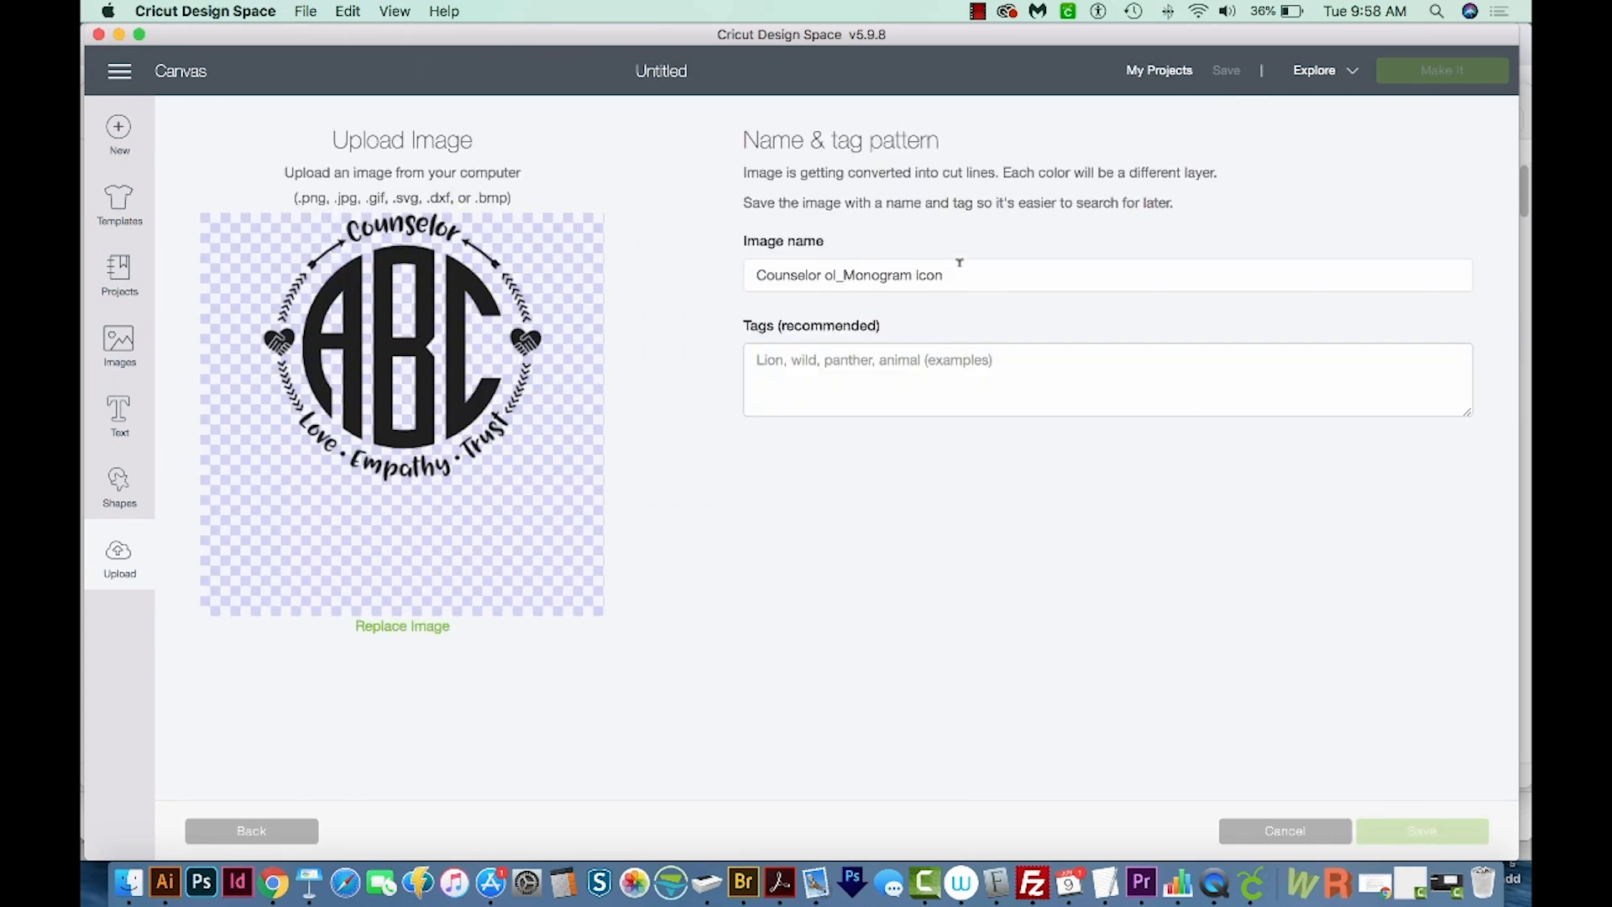
# - Save the Counselor monogram to recent uploads and insert it onto the canvas
pyautogui.click(1417, 829)
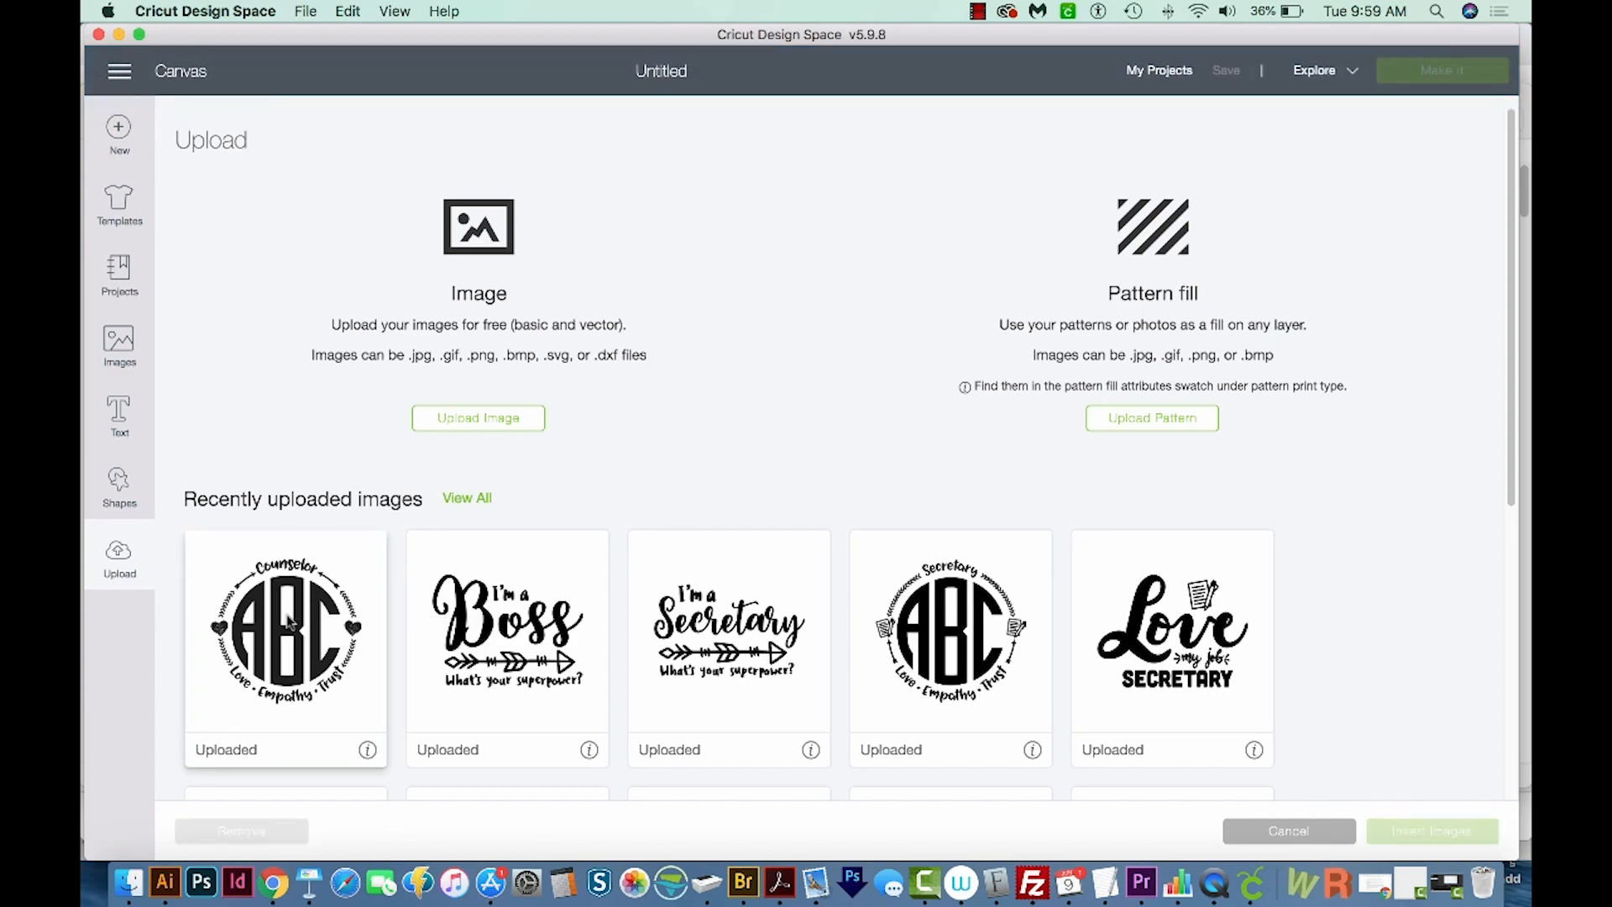
pyautogui.click(285, 638)
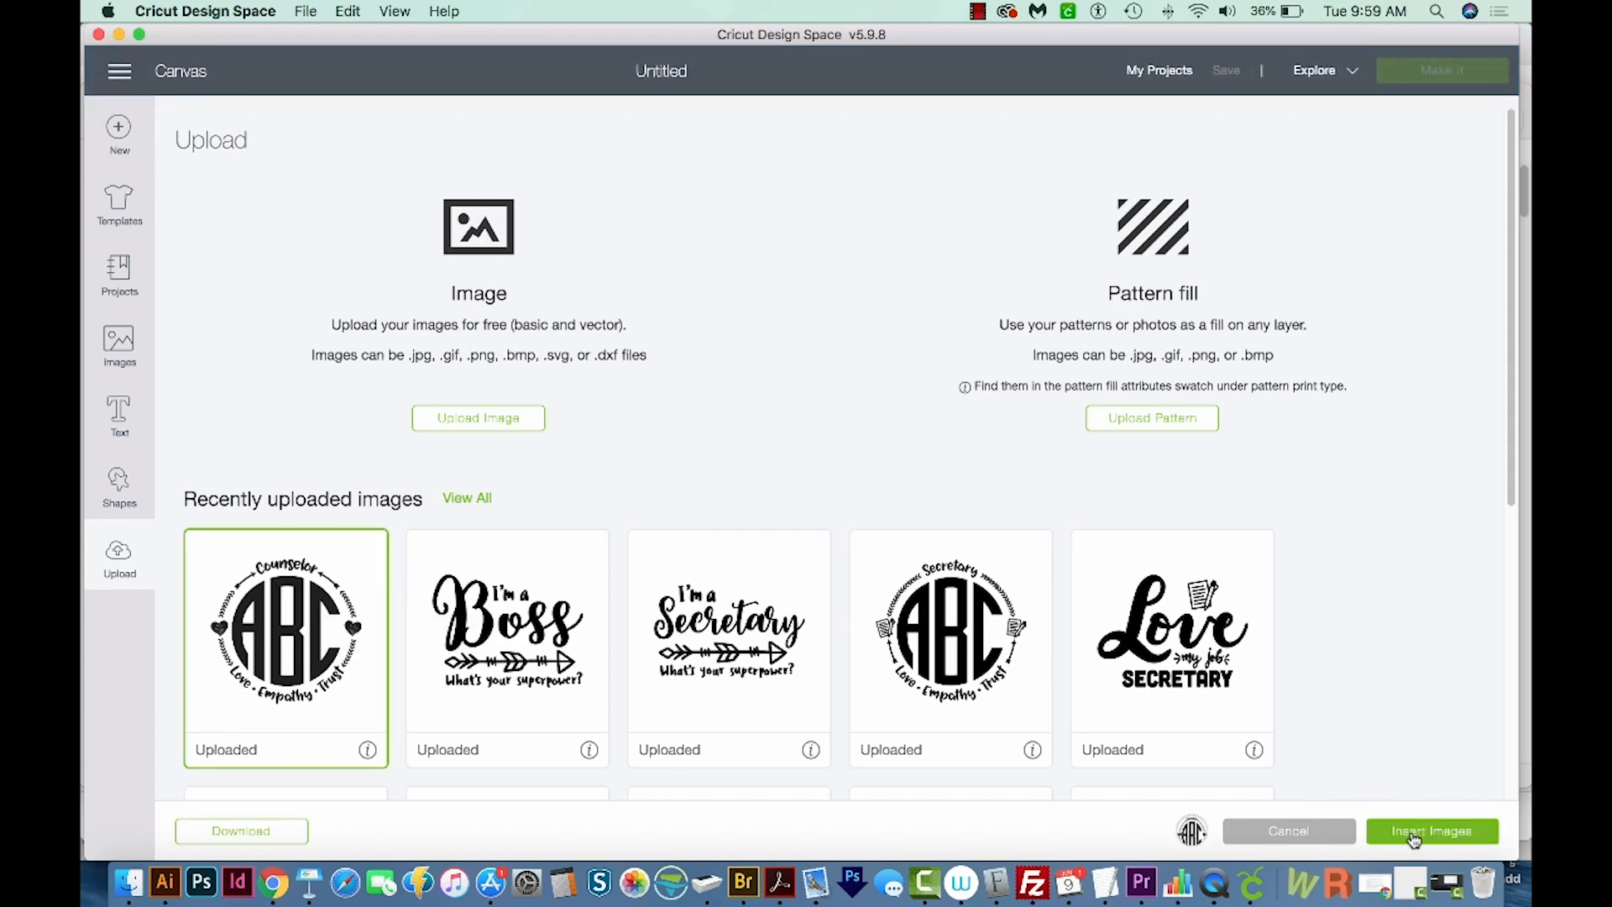
pyautogui.click(1431, 831)
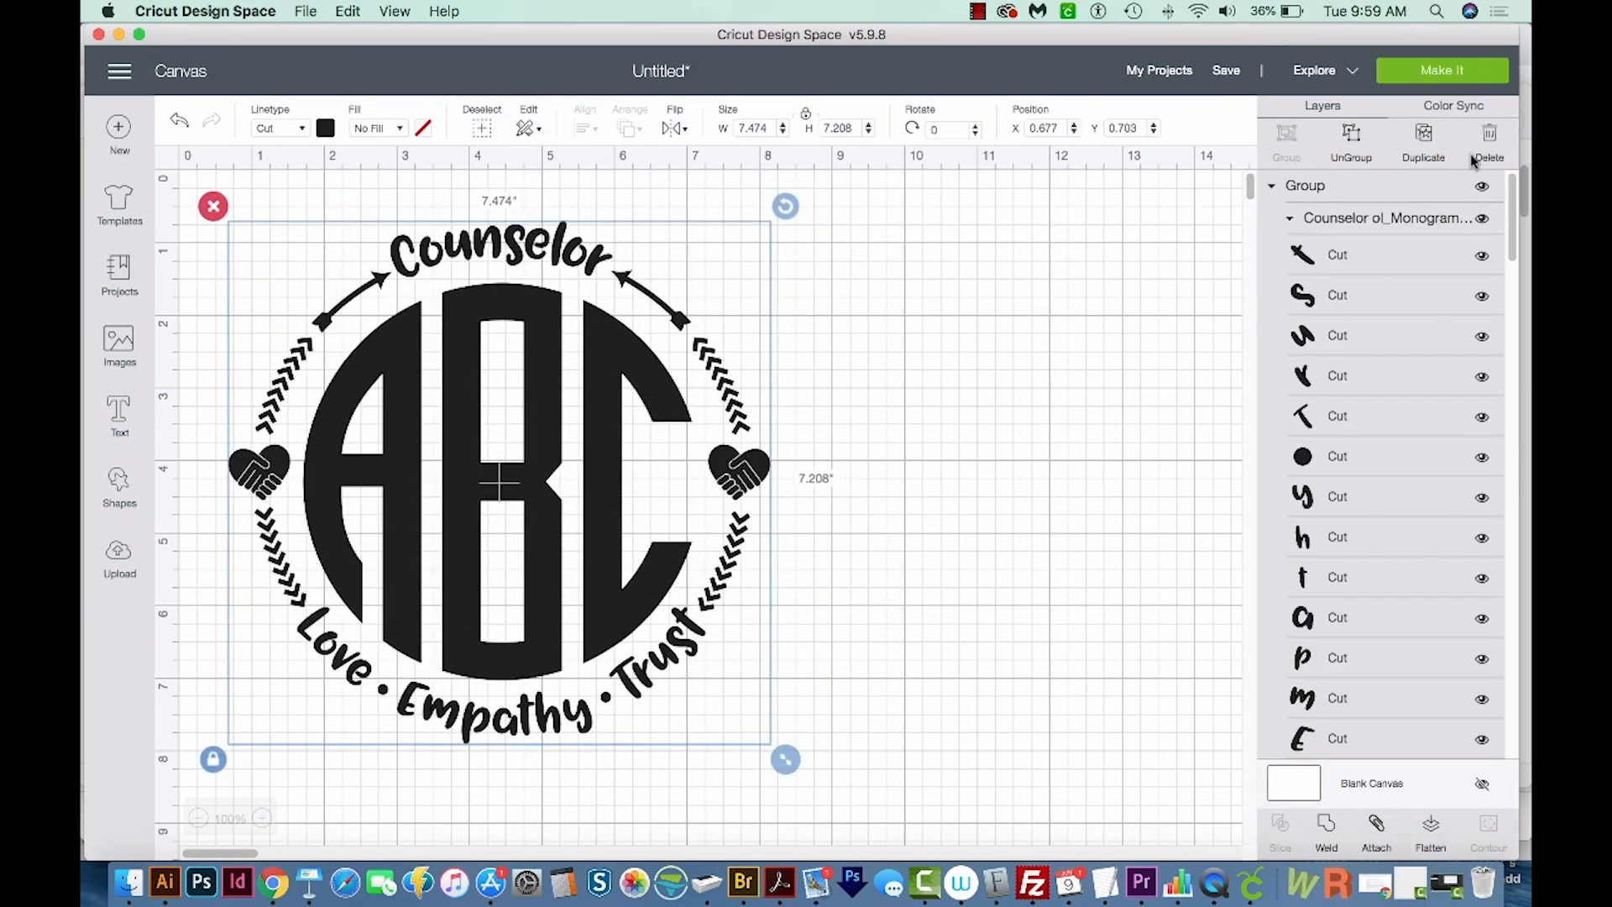
# - Resize the Counselor monogram with its corner handle to about 6.8 by 6.6 inches
pyautogui.scroll(-3)
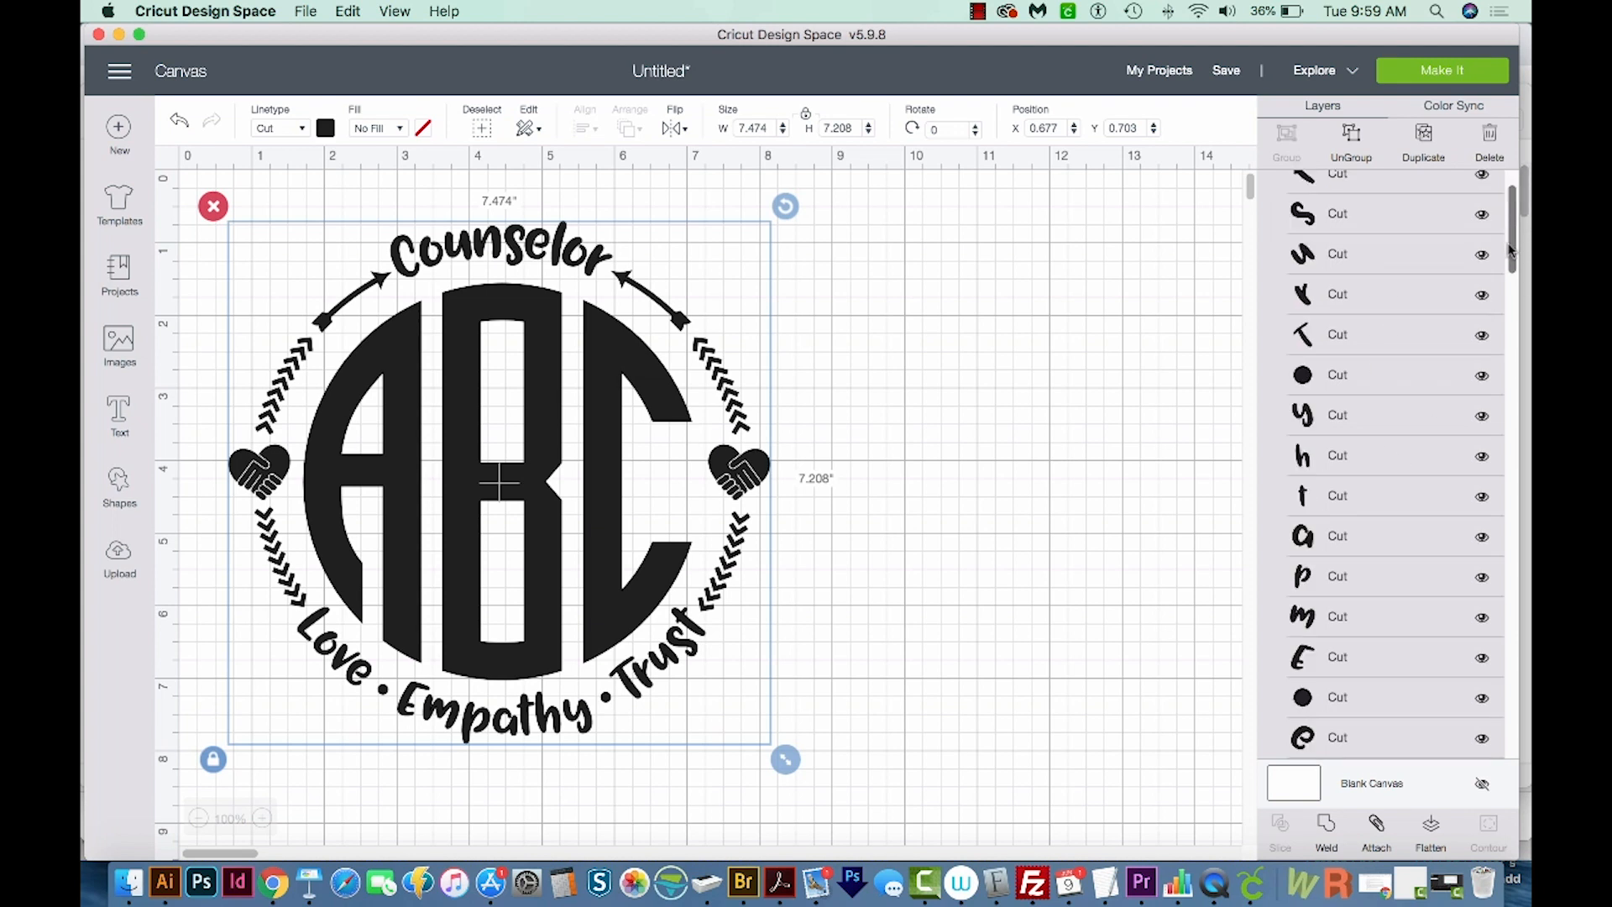
pyautogui.scroll(-3)
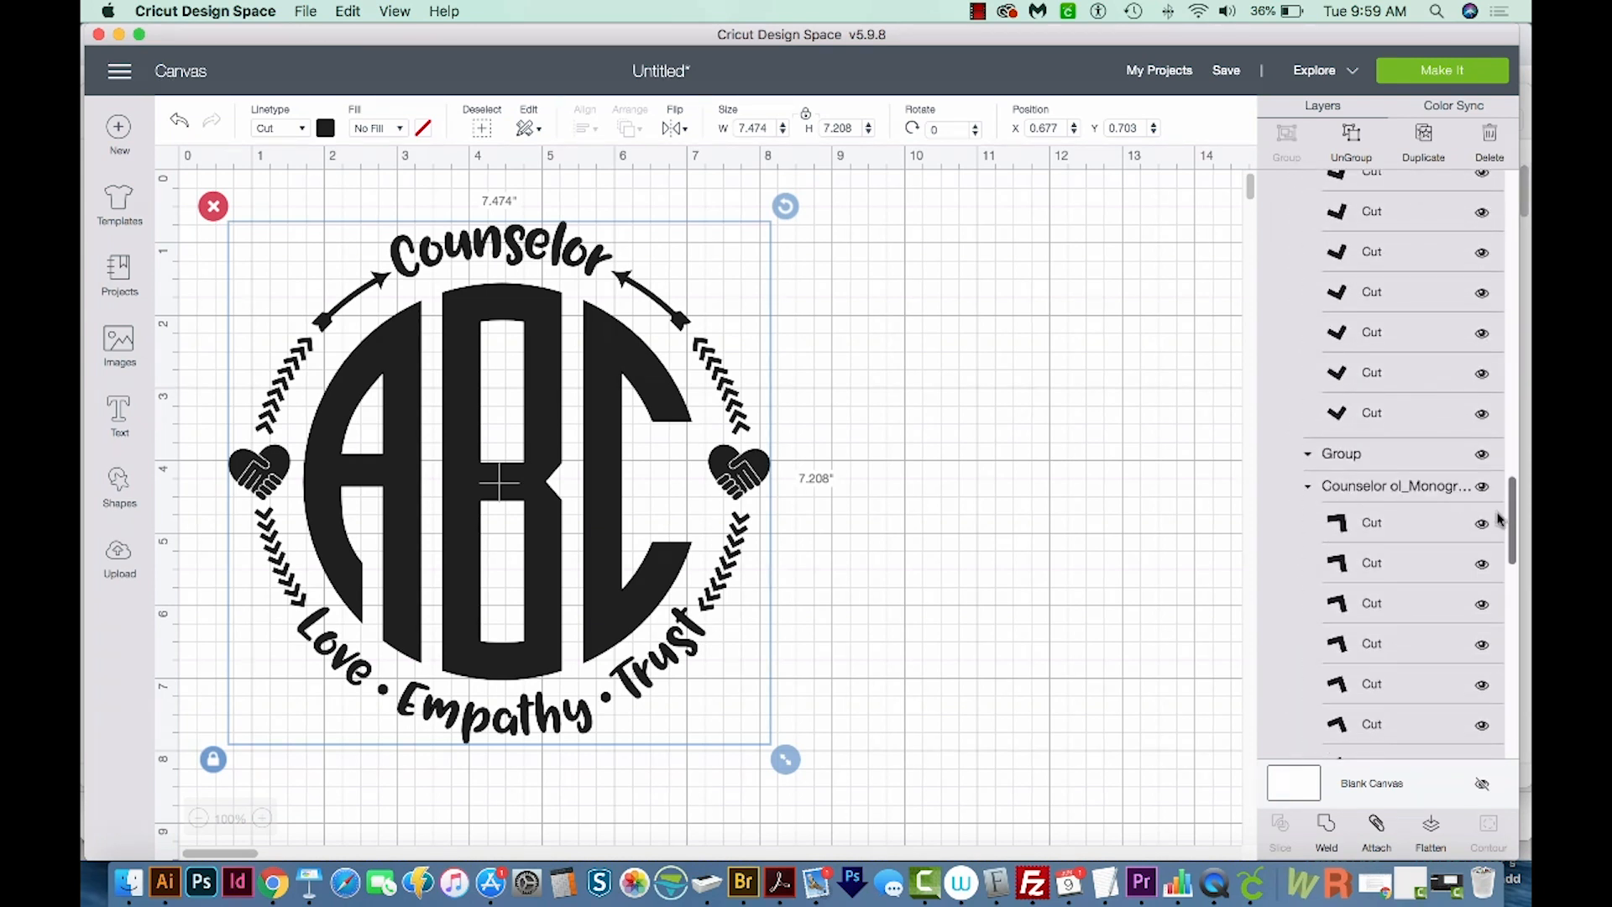
pyautogui.moveTo(784, 760); pyautogui.dragTo(784, 761)
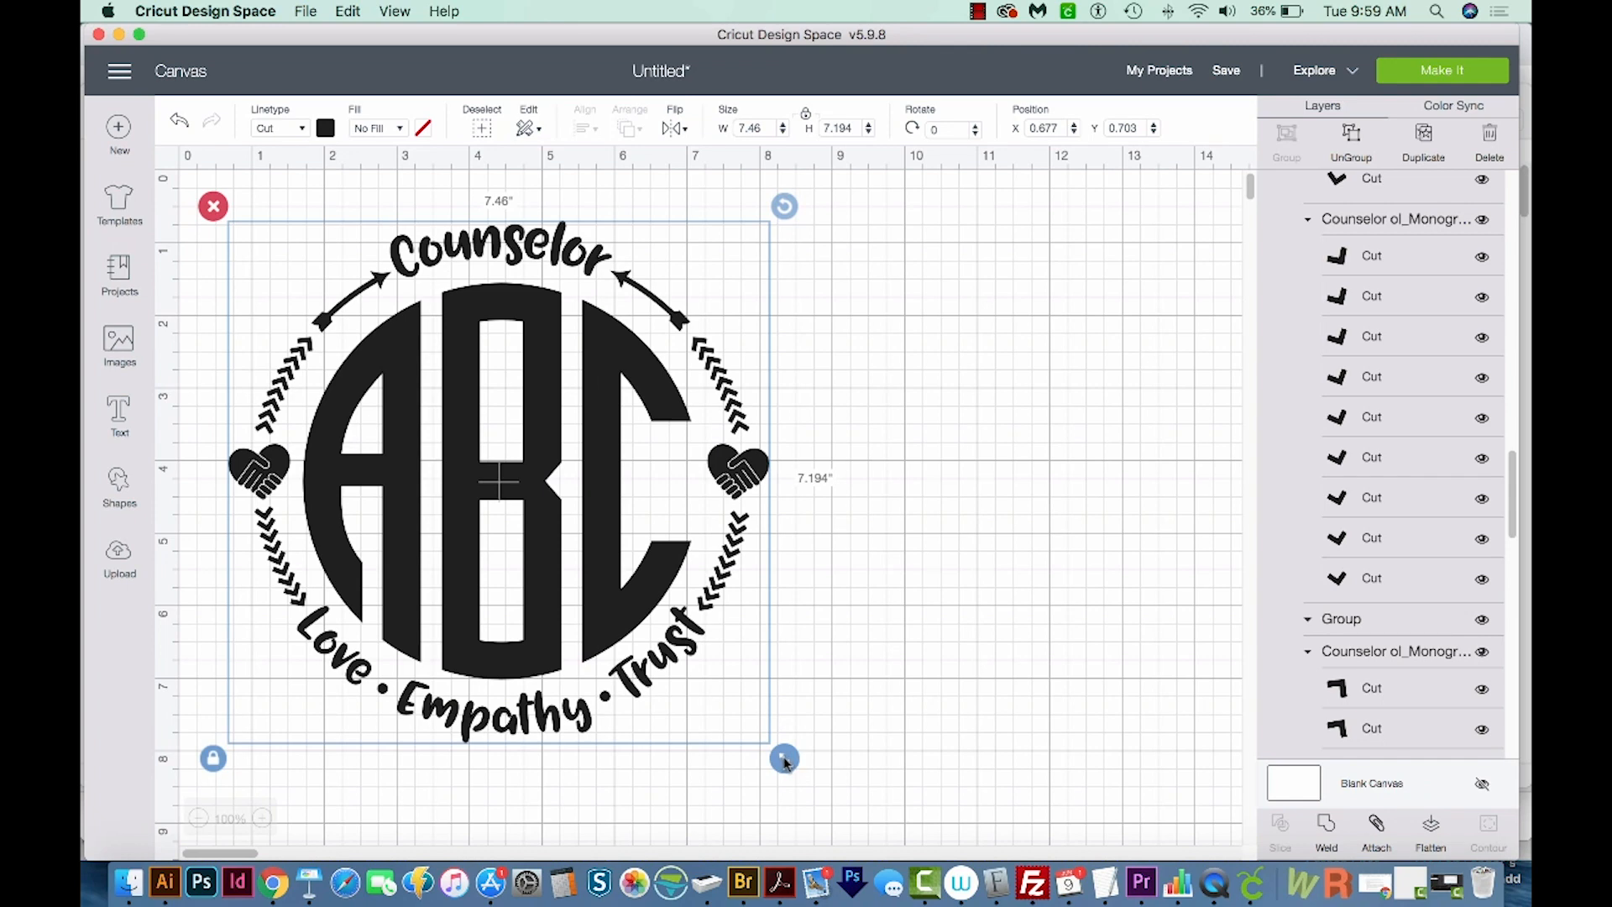
pyautogui.moveTo(784, 759); pyautogui.dragTo(670, 649)
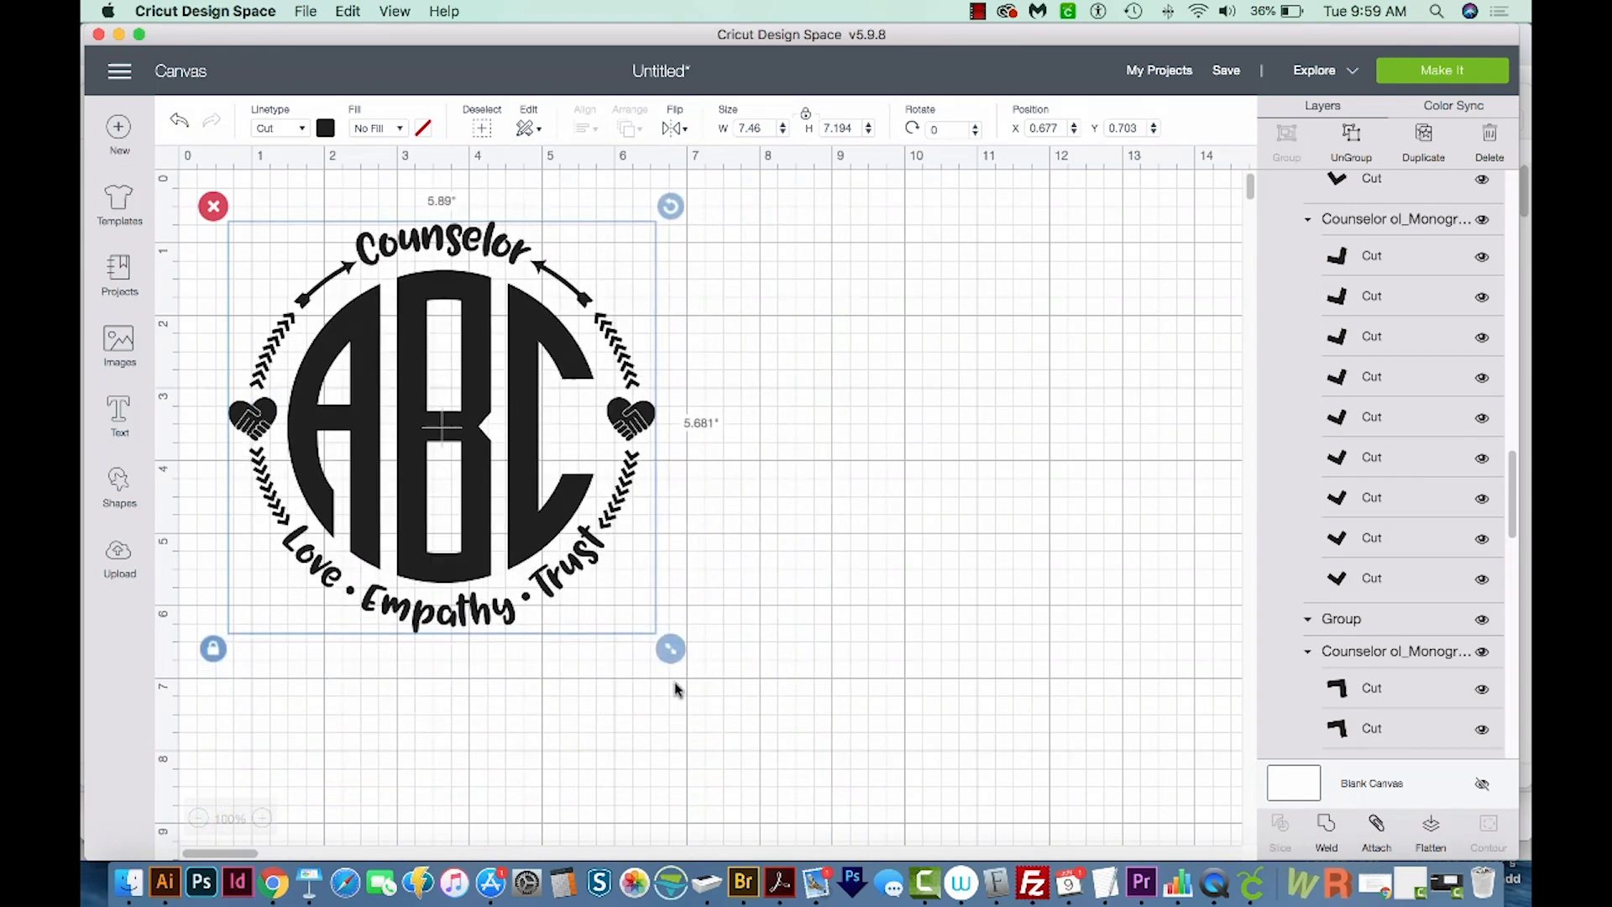
pyautogui.moveTo(670, 648); pyautogui.dragTo(739, 714)
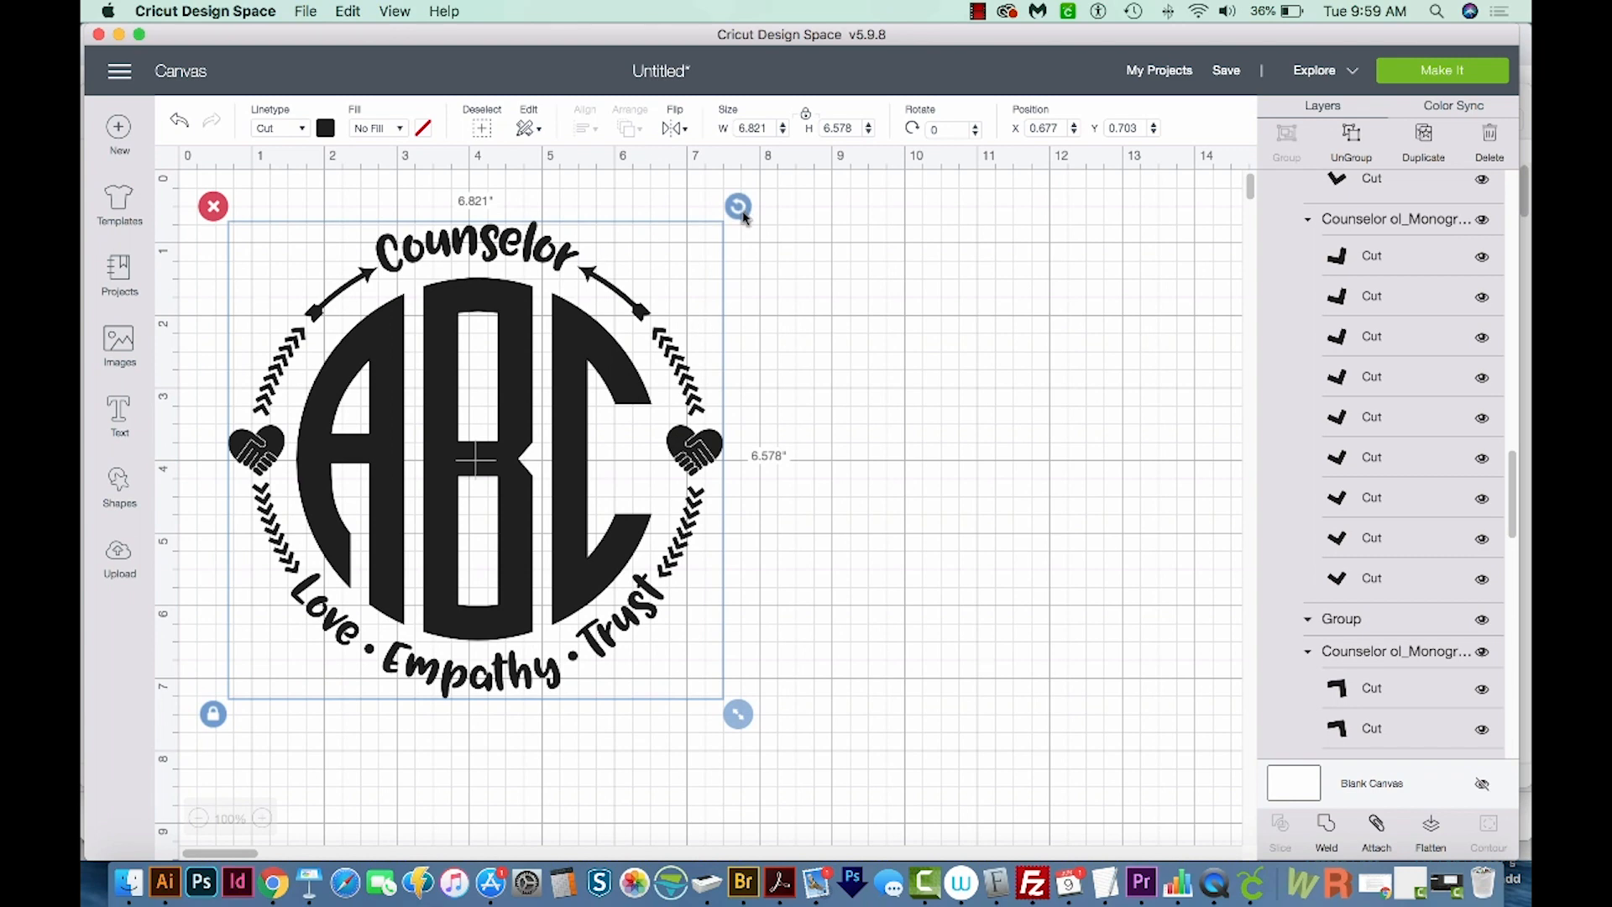
pyautogui.moveTo(739, 207); pyautogui.dragTo(734, 200)
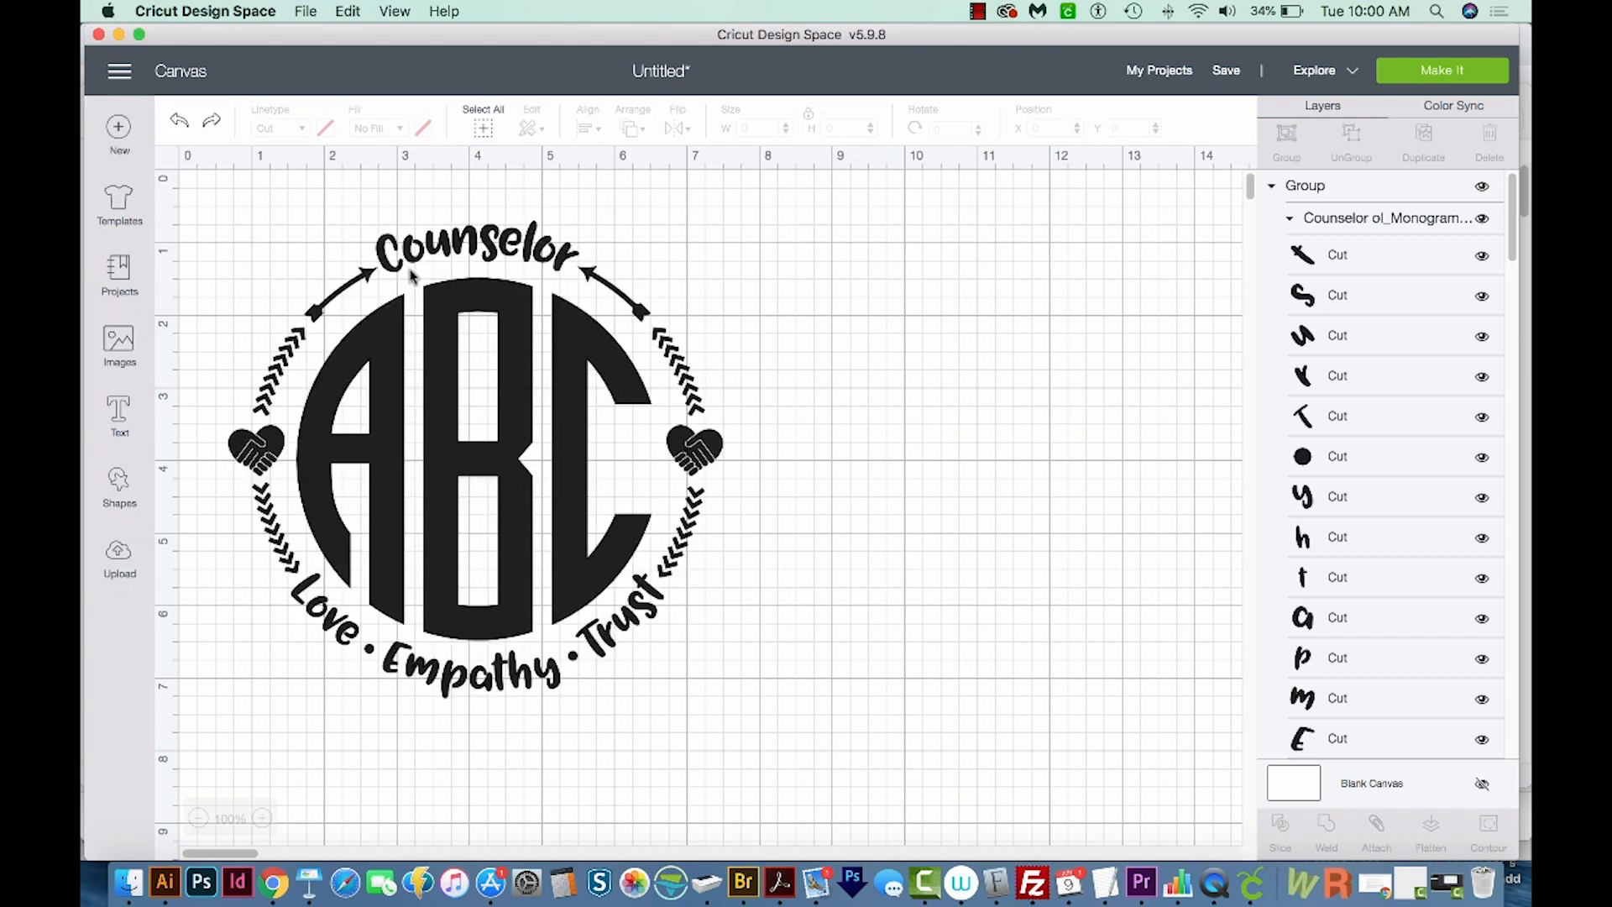
pyautogui.moveTo(1429, 78)
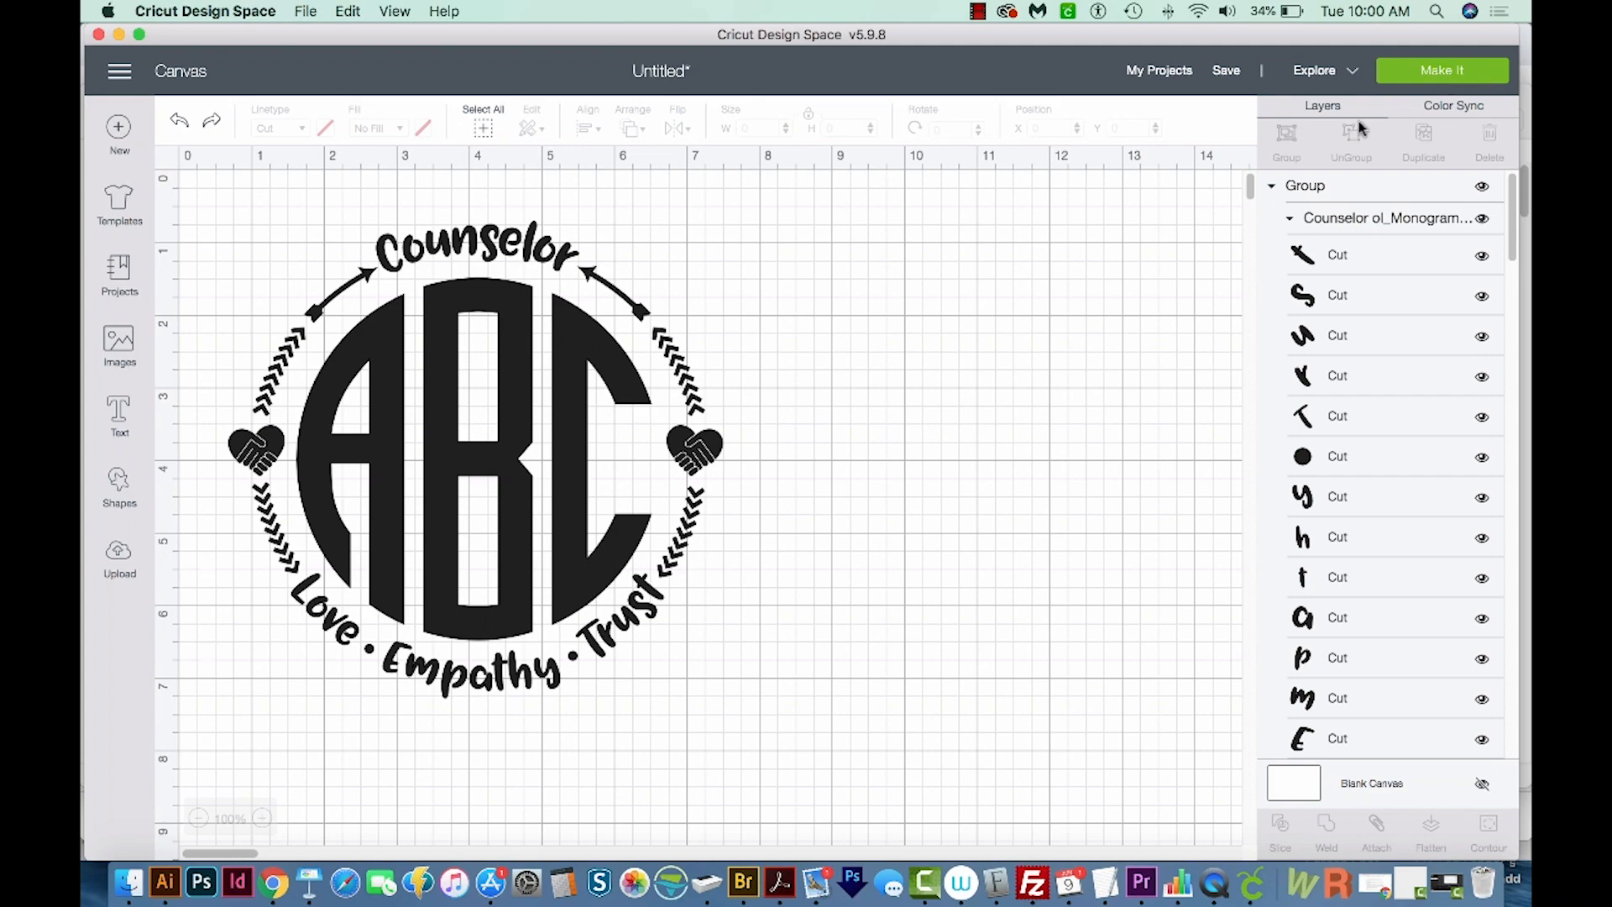
pyautogui.moveTo(719, 627)
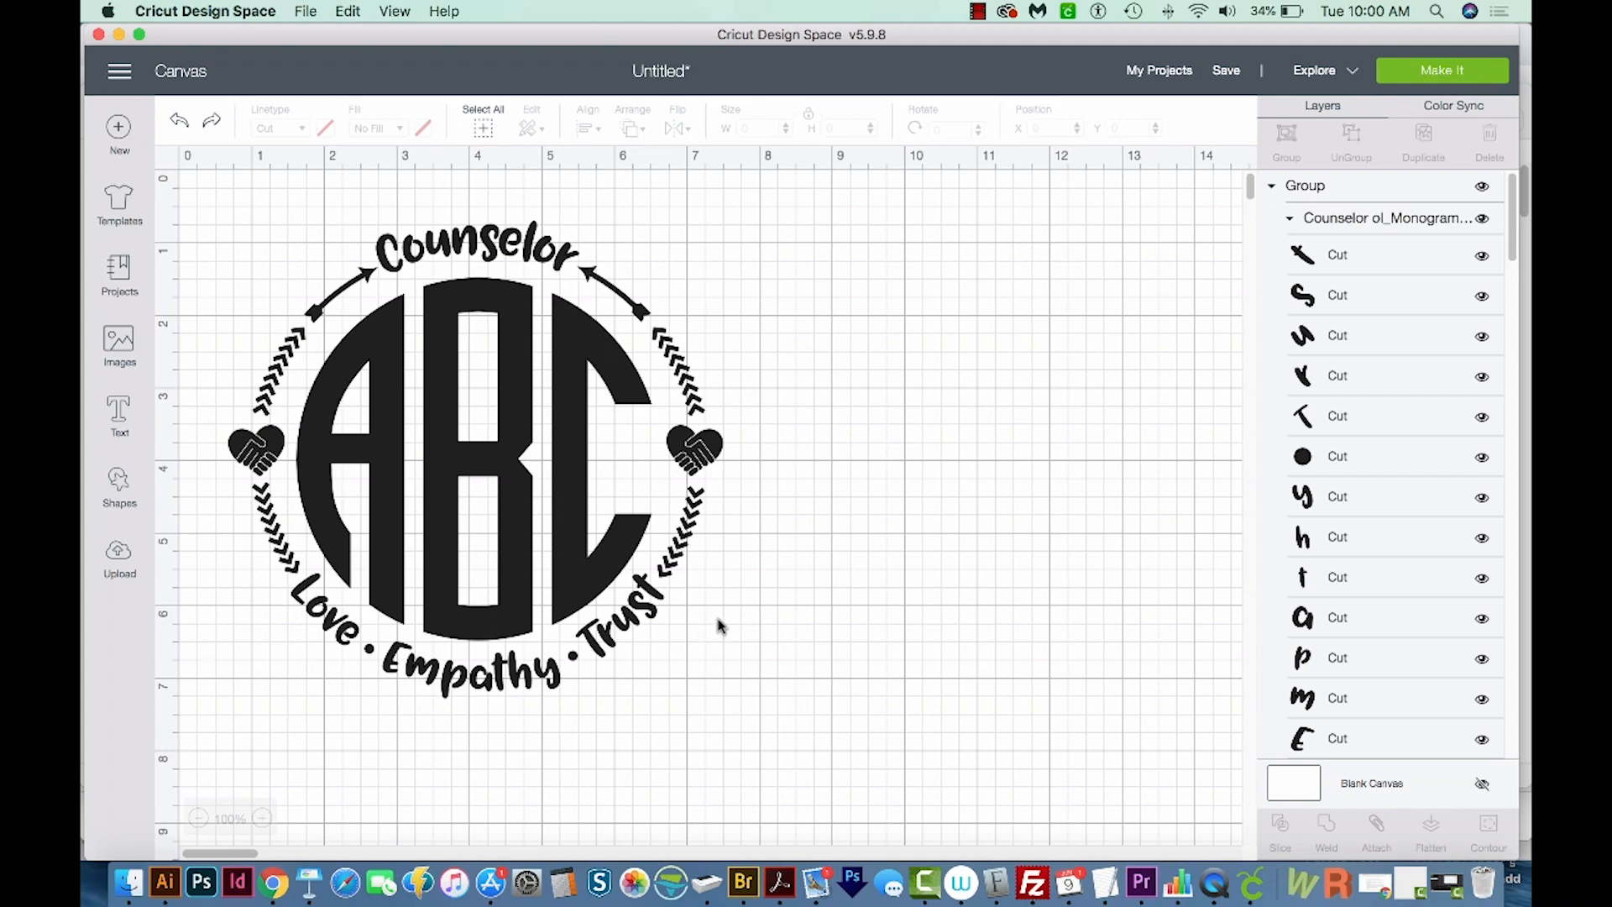